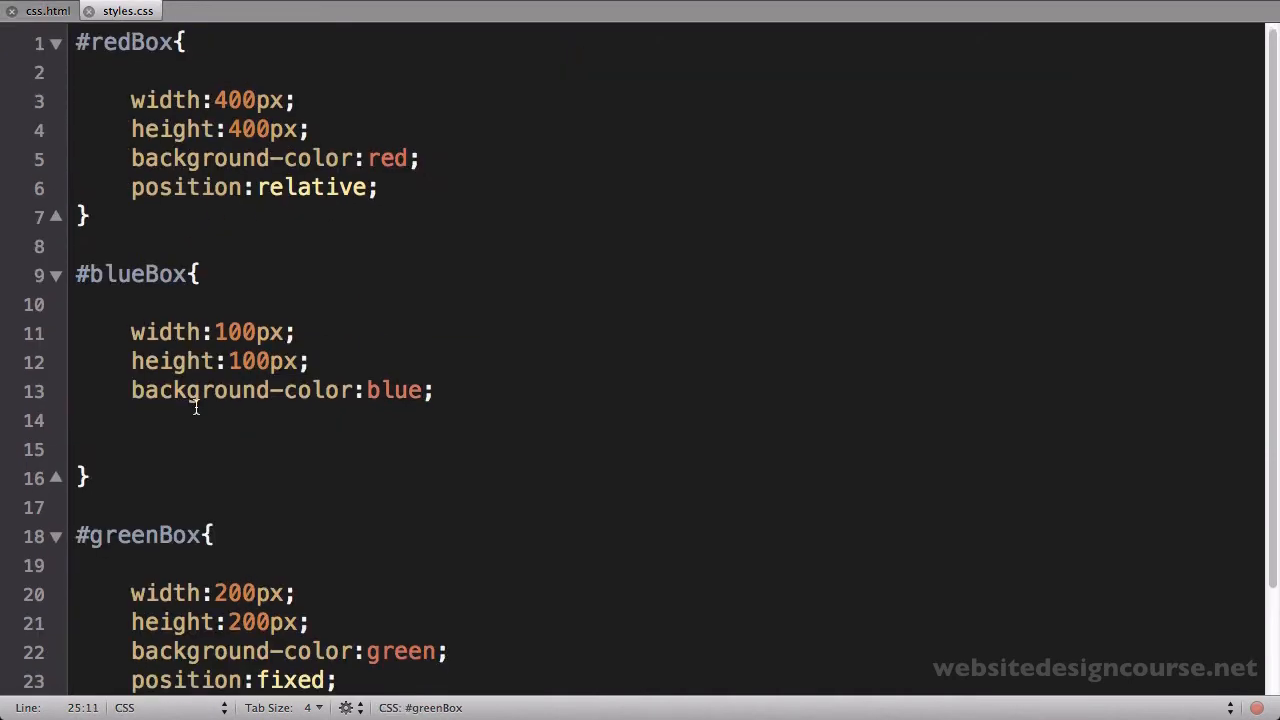
Remove the blank line in #blueBox and make #greenBox 100px wide and tall
scroll(down, 3)
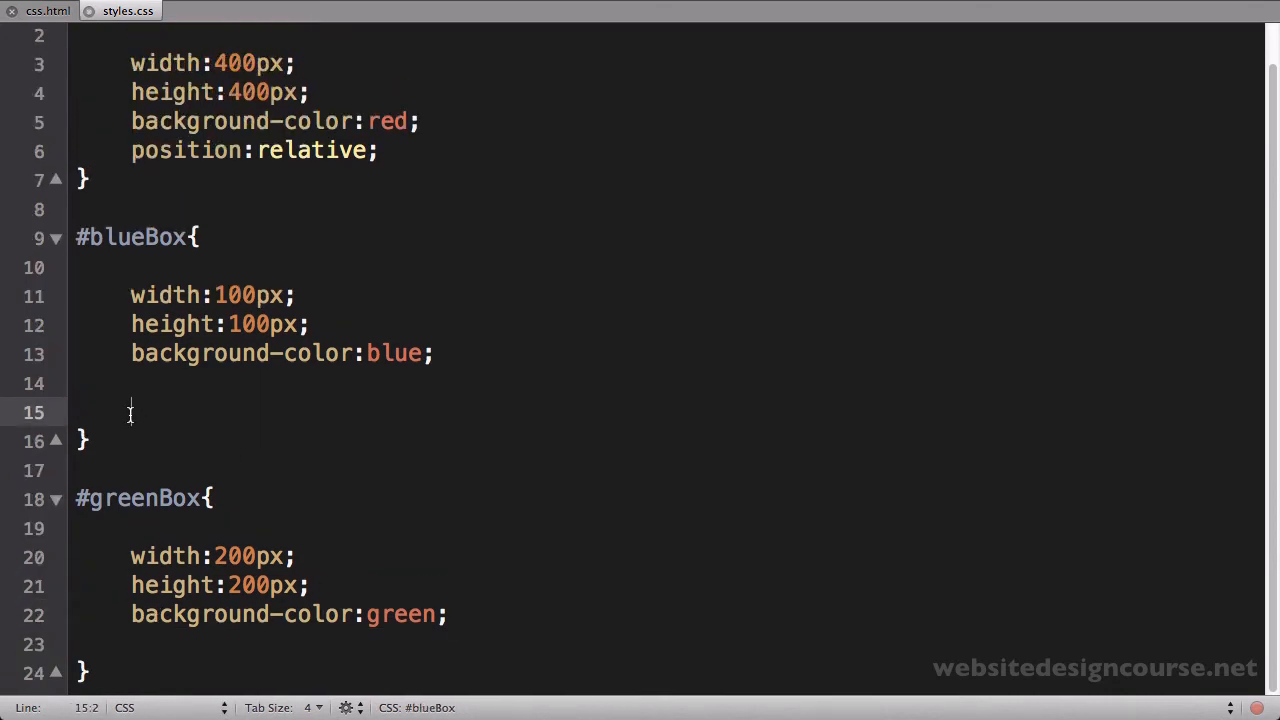
key(Backspace)
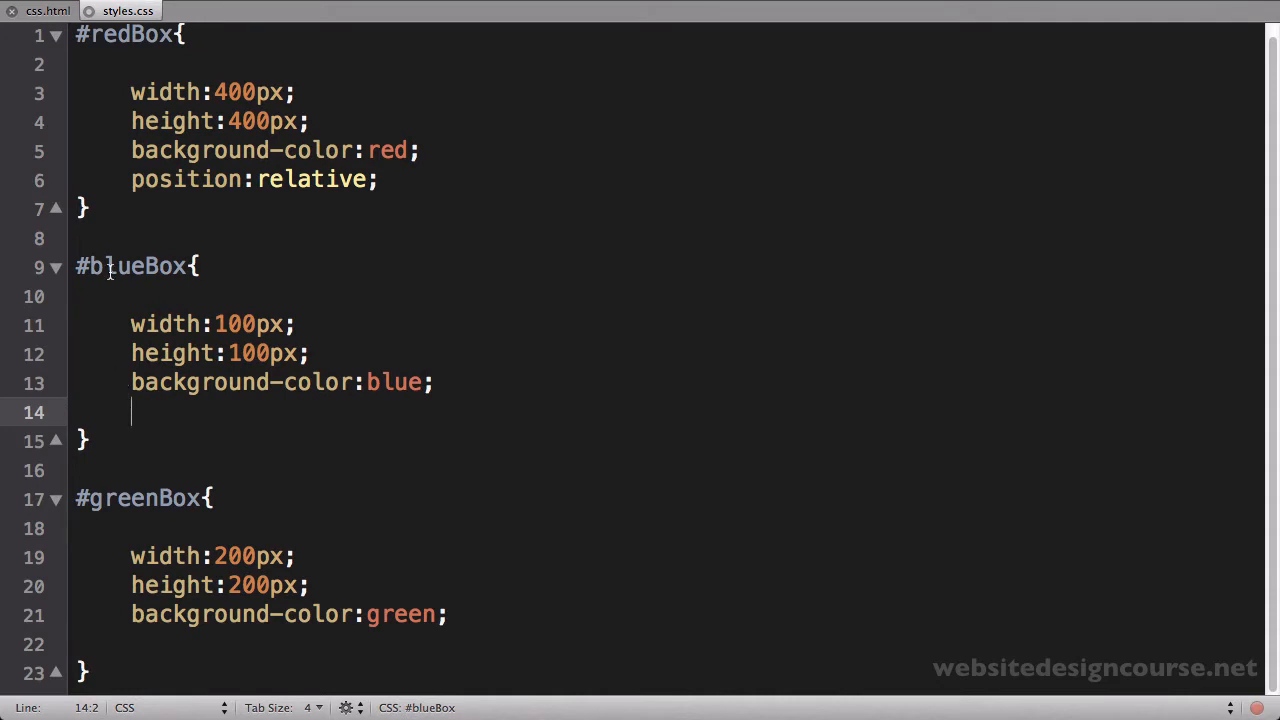
click(222, 556)
text(1)
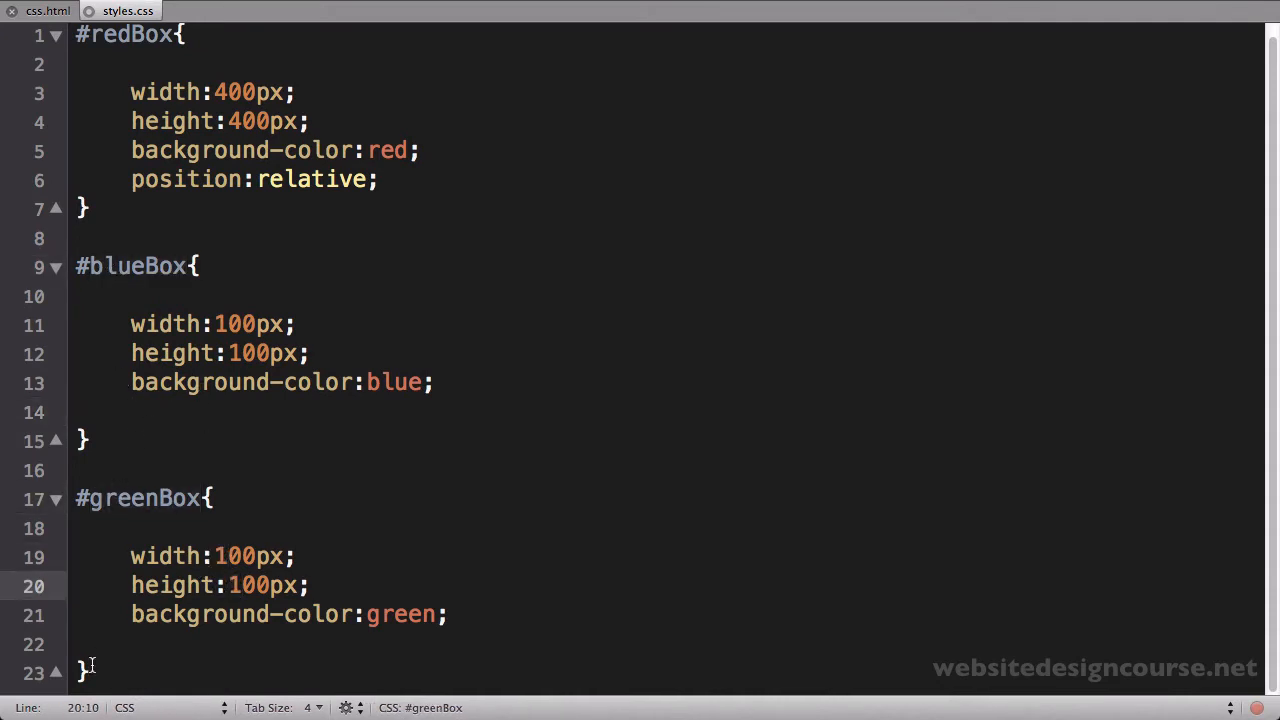
Add a #yellowBox rule copied from #greenBox, with its colour changed to yellow
click(95, 644)
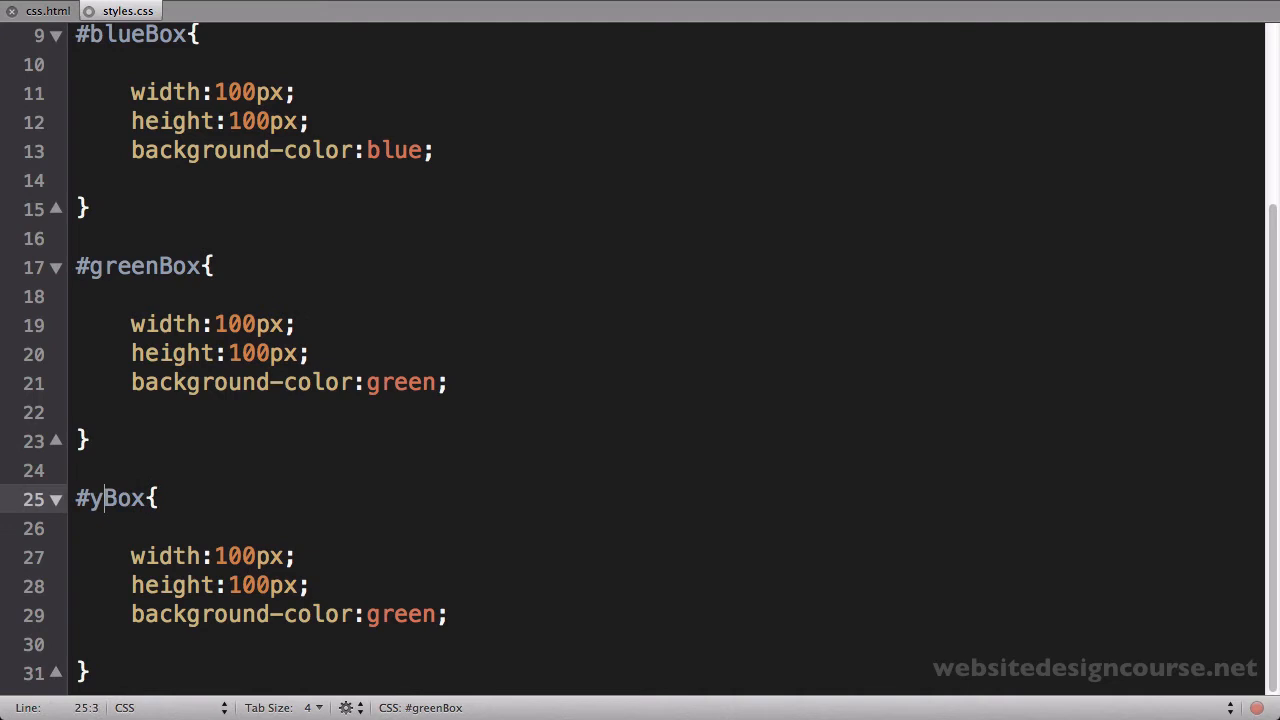
text(ellow)
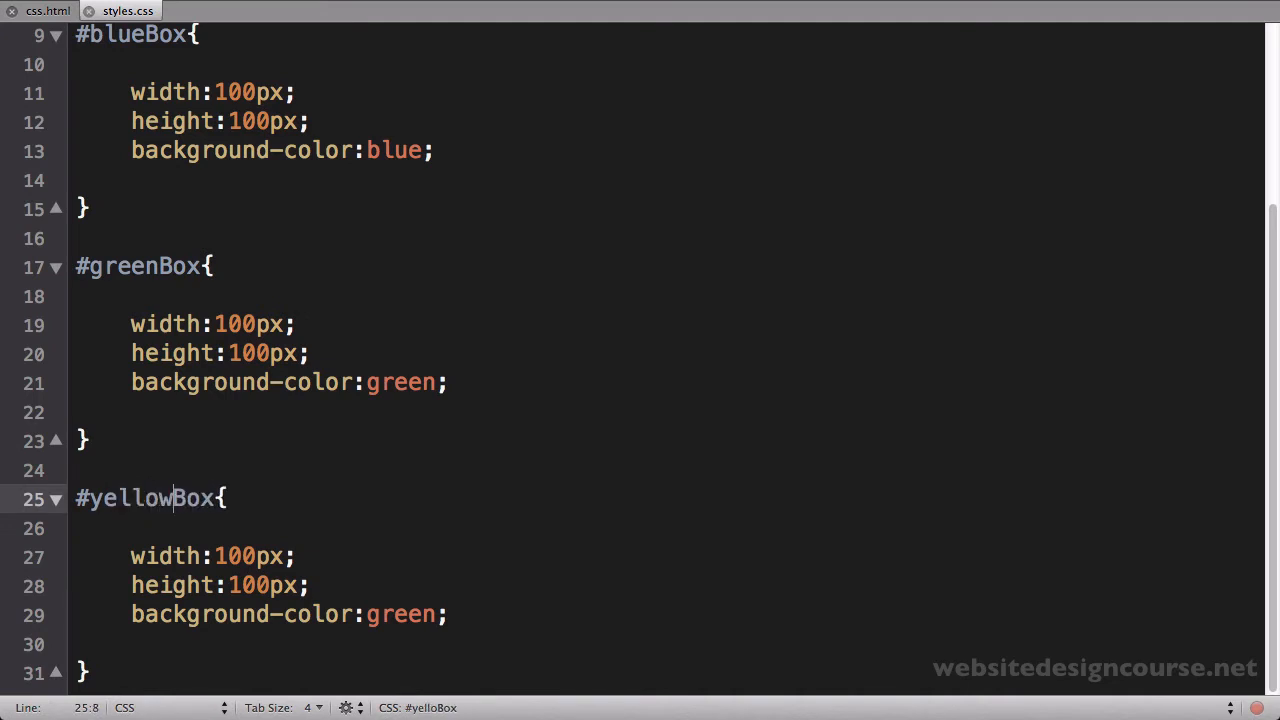
double_click(401, 614)
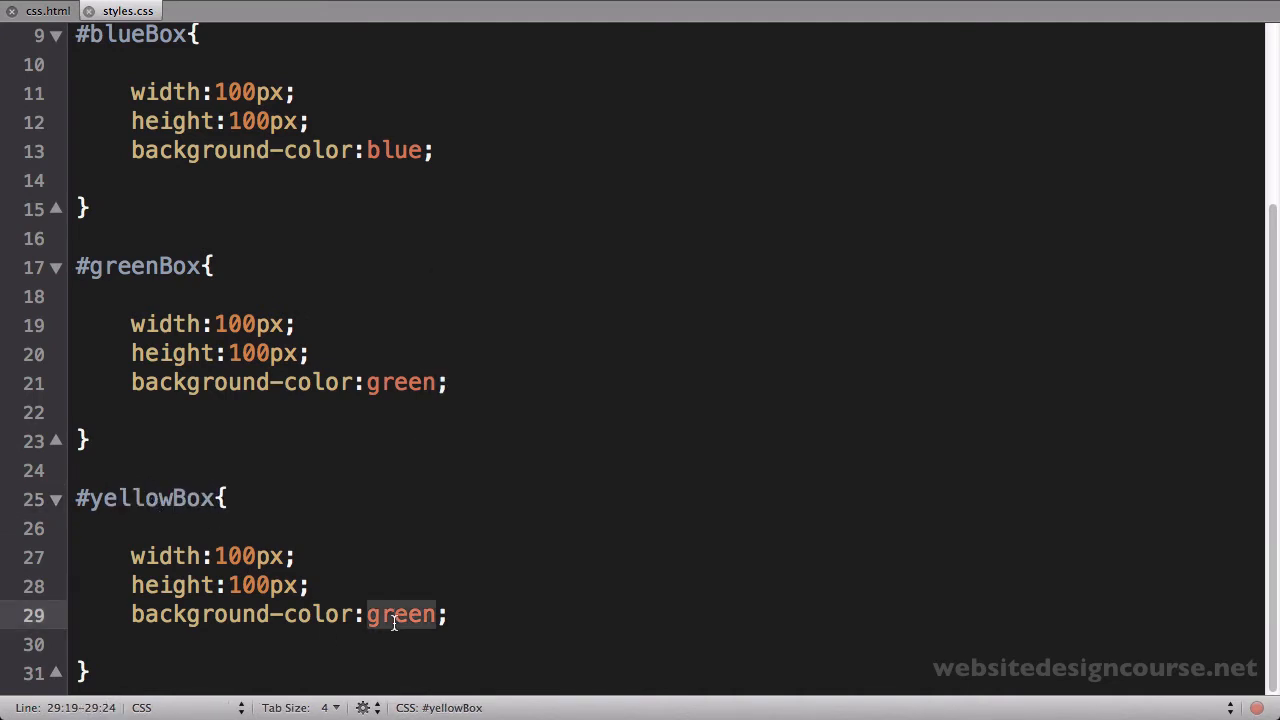
text(yellow)
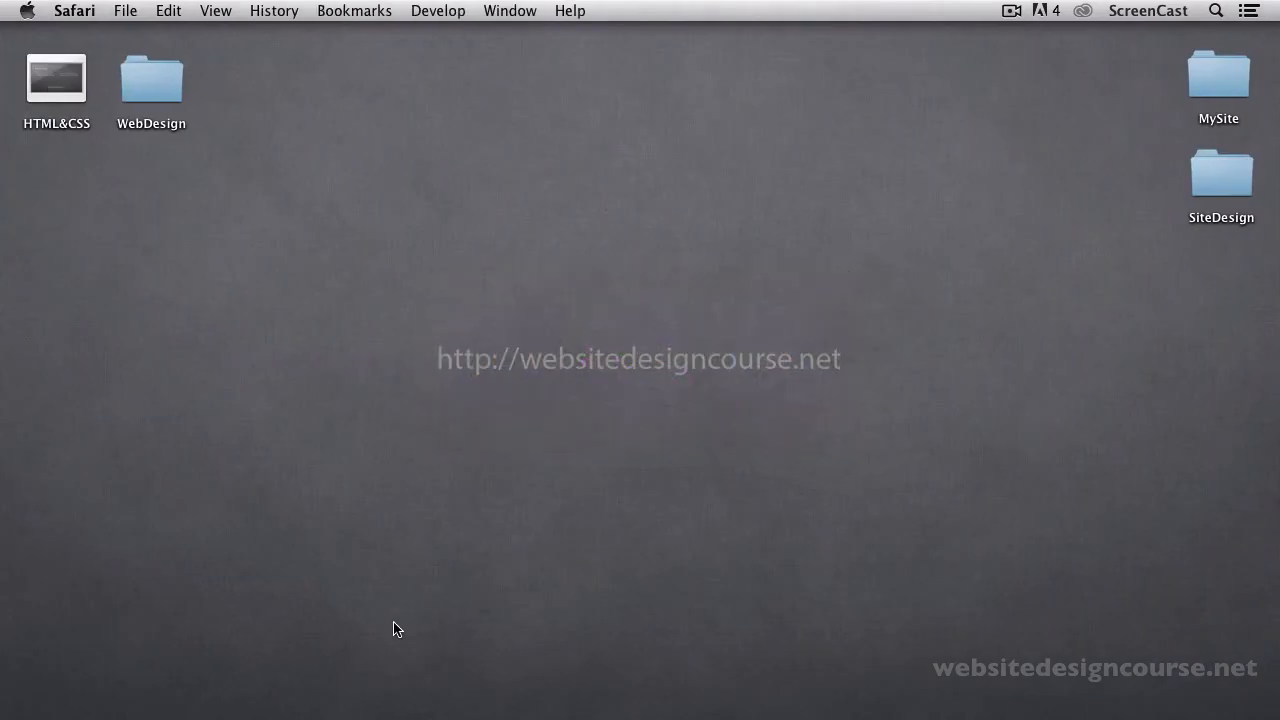
Reload css.html in Safari to preview the green, blue and yellow squares
double_click(1218, 78)
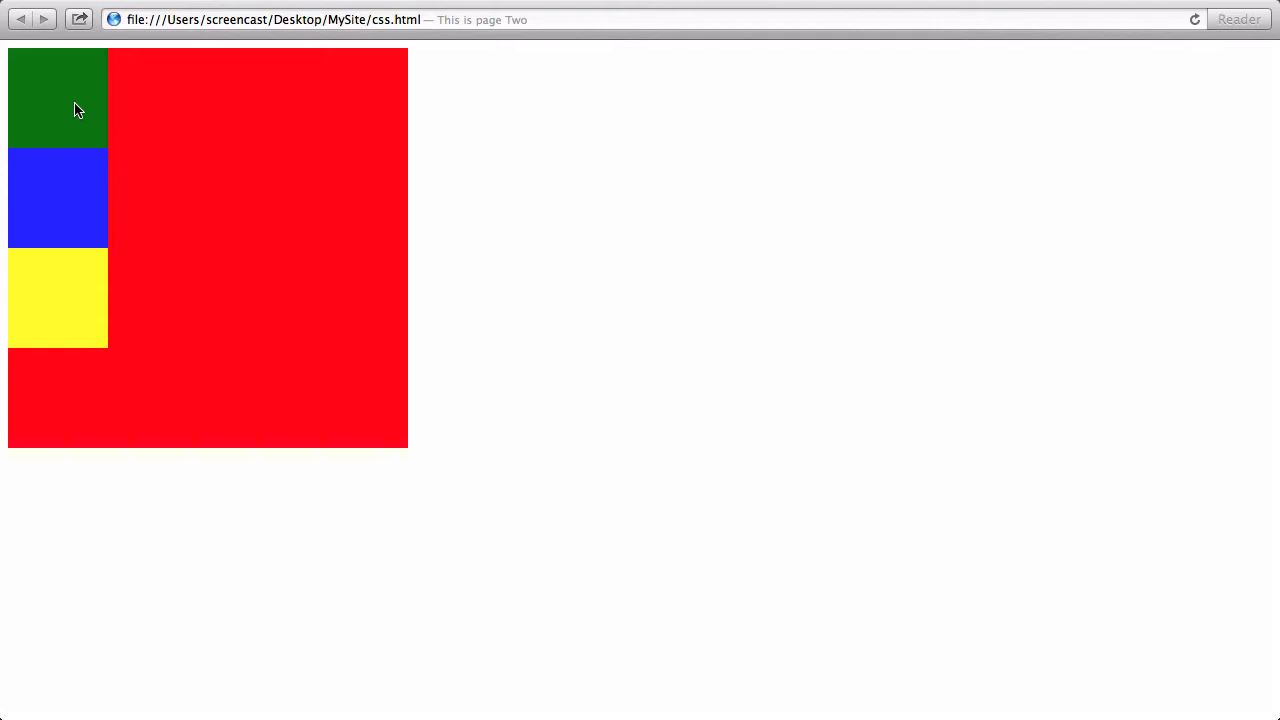
mouse_move(25, 103)
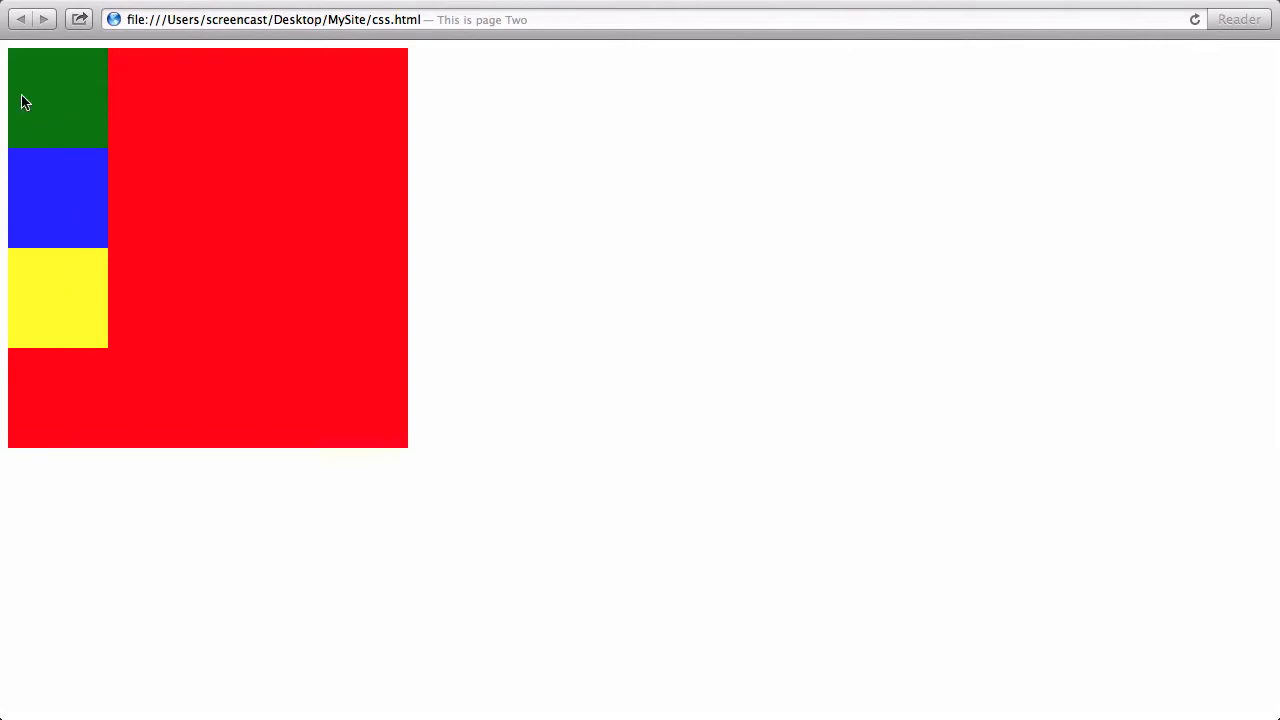
mouse_move(28, 440)
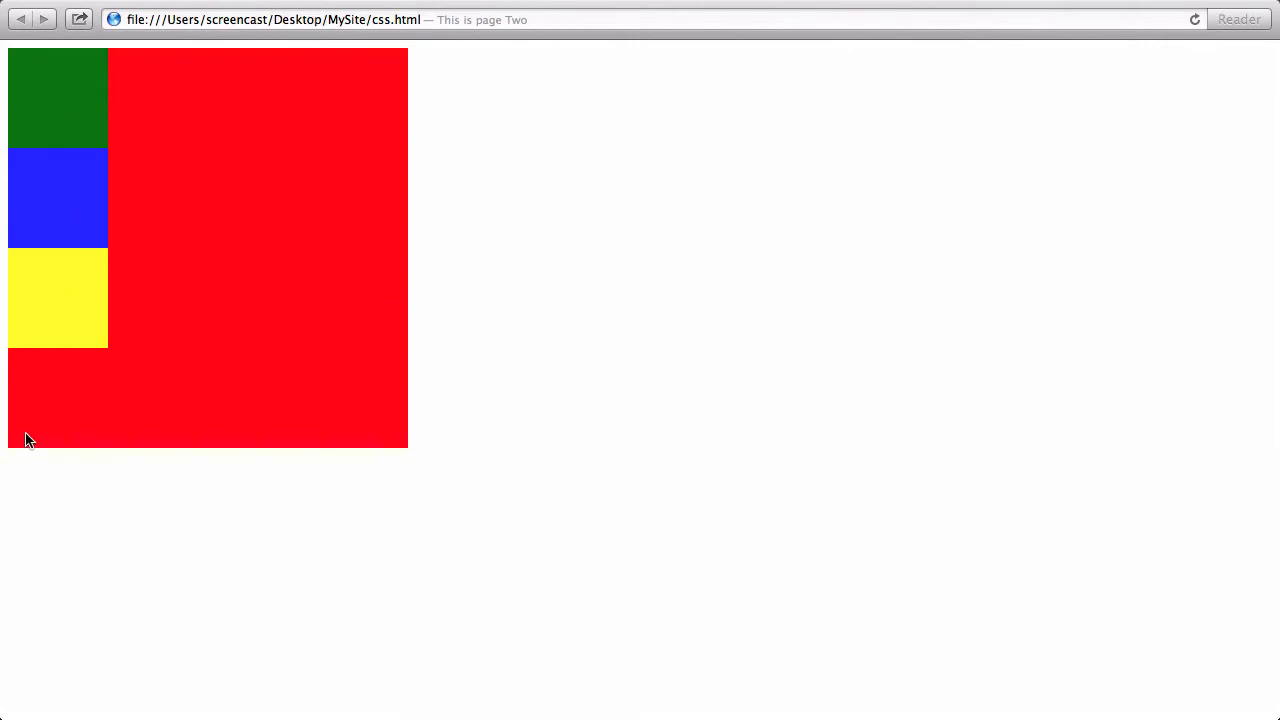
mouse_move(88, 277)
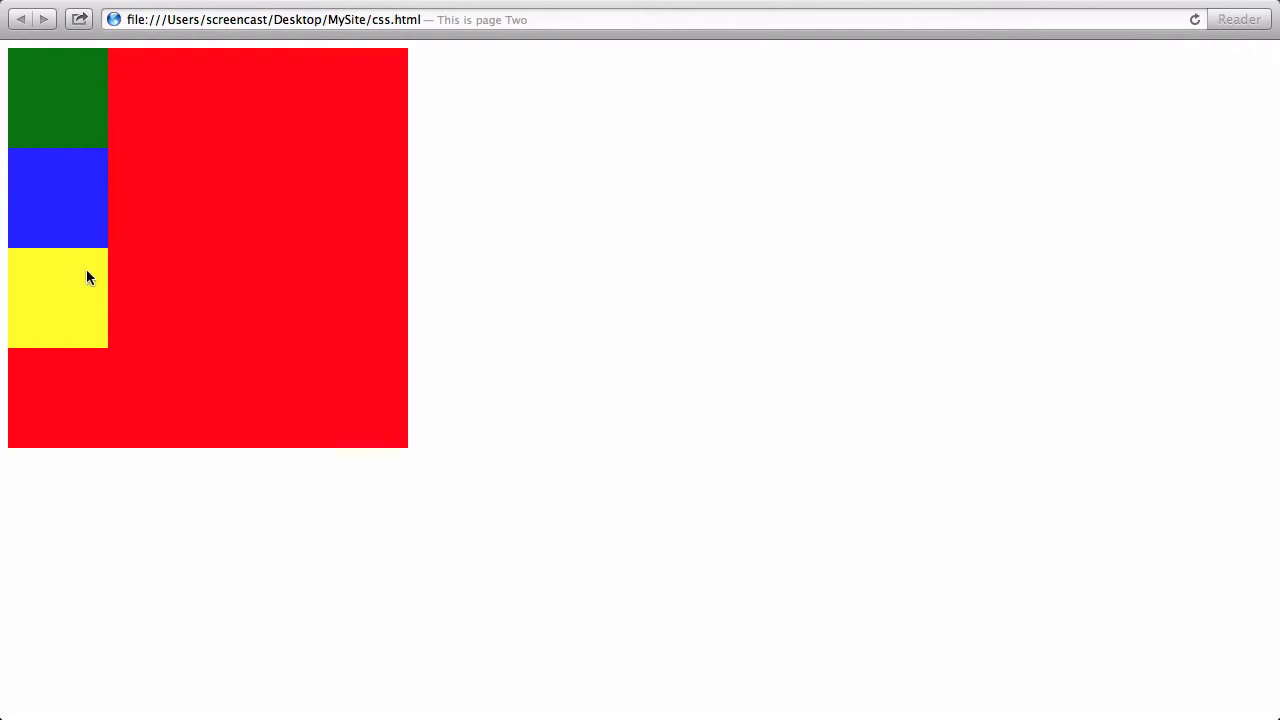
mouse_move(98, 211)
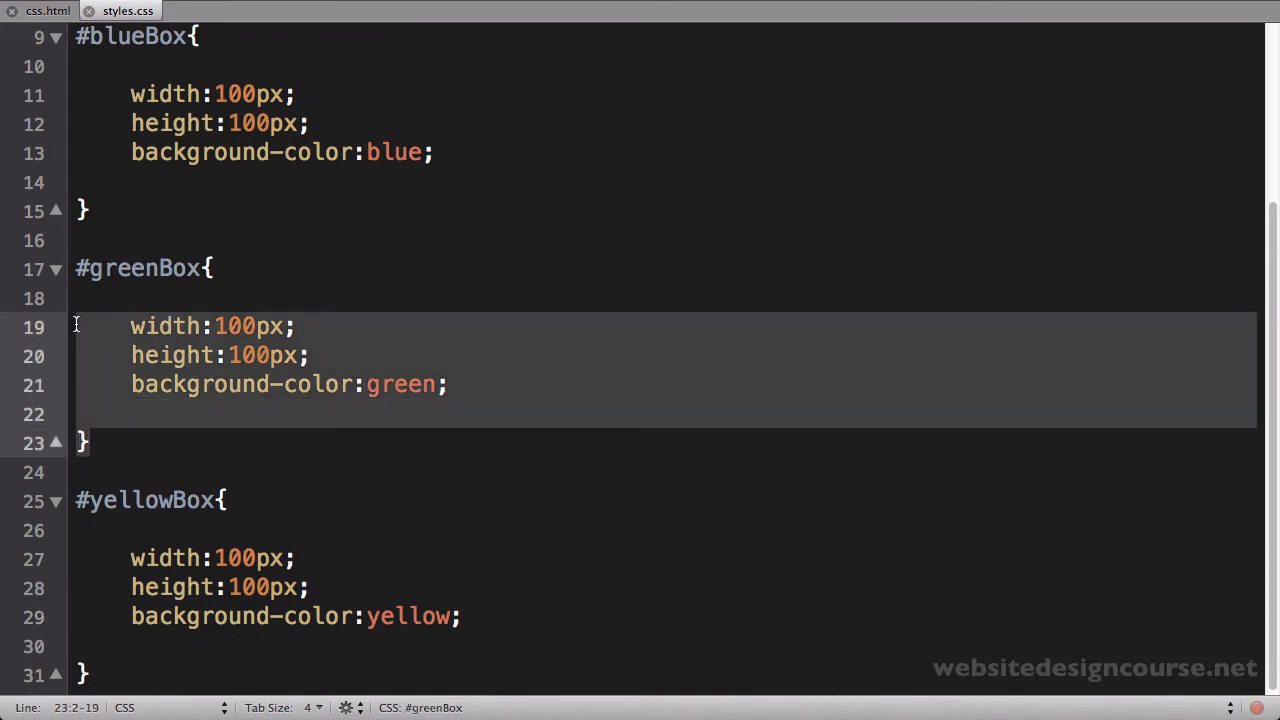
Move the #greenBox rule above #blueBox and position it absolutely at top 50px, left 50px
key(Delete)
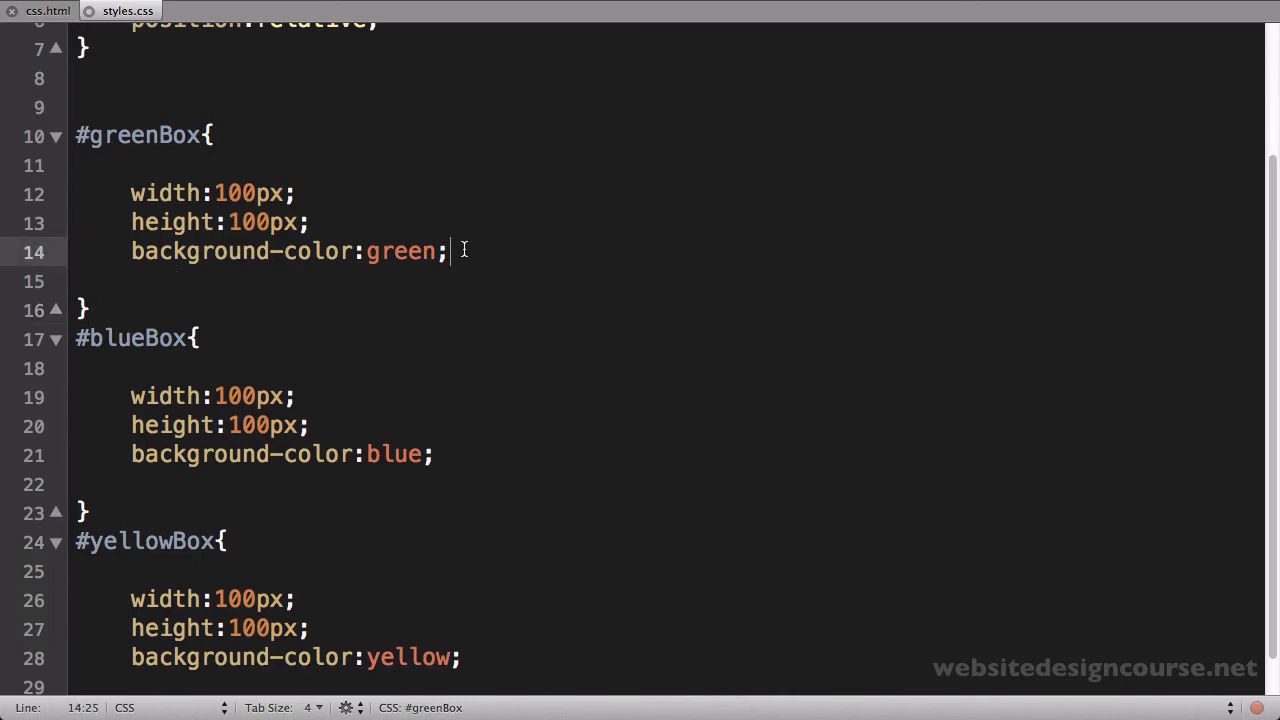
text(posi)
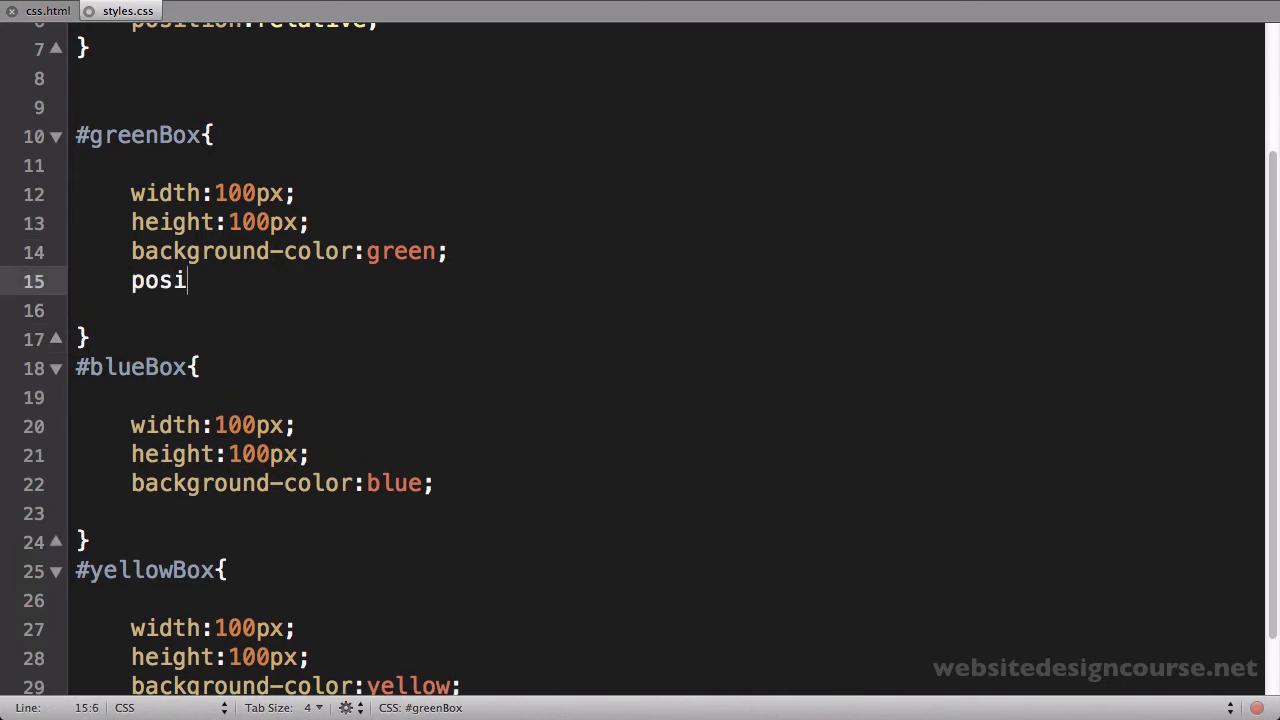
text(tion:absolute;)
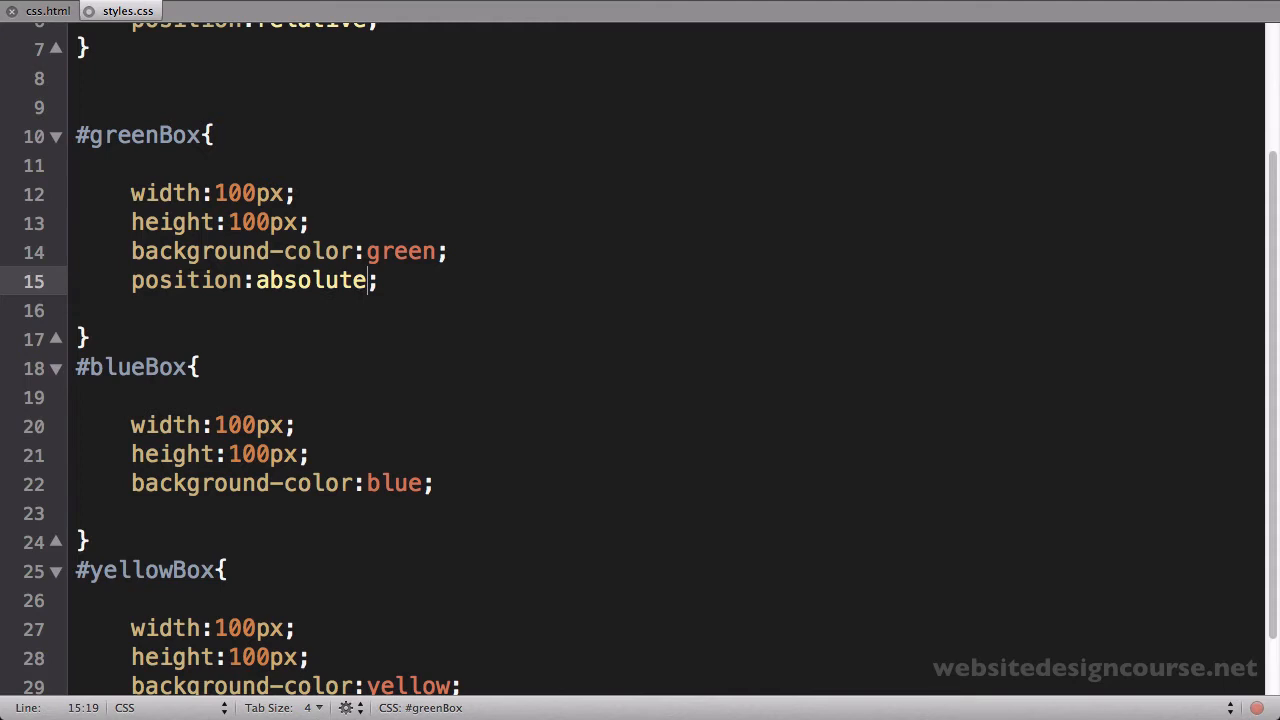
text(top:;)
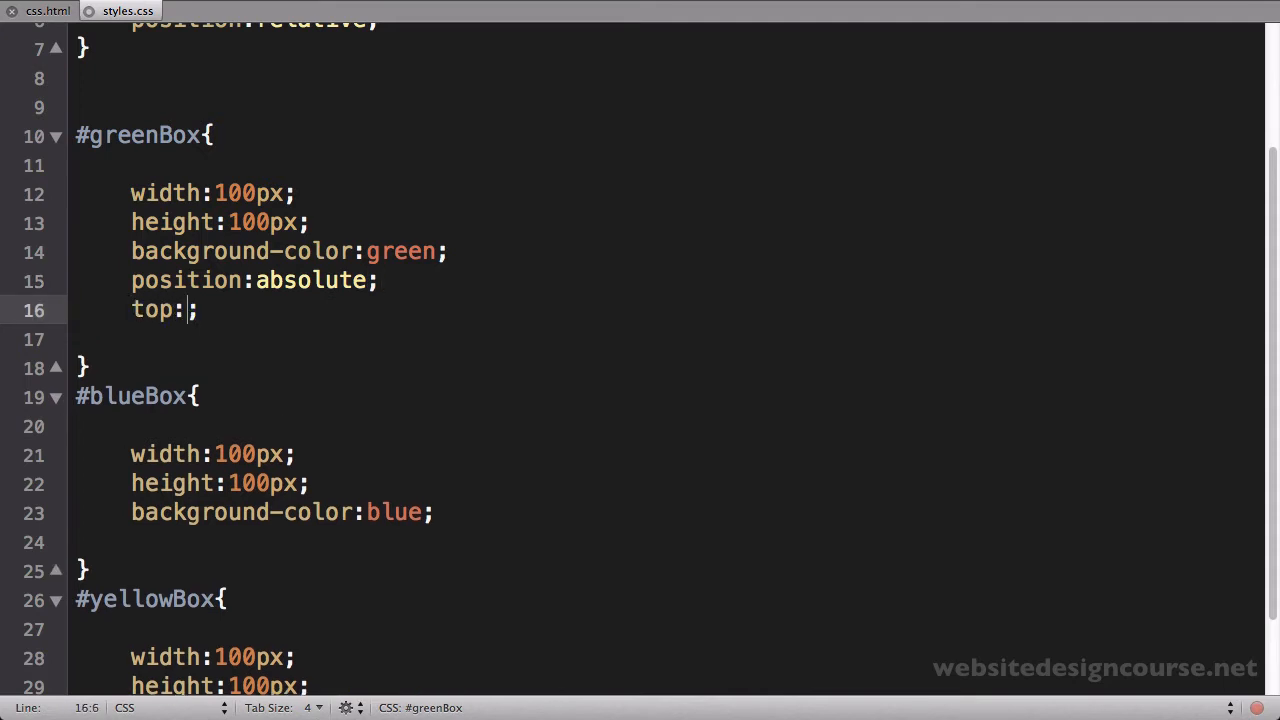
text(50)
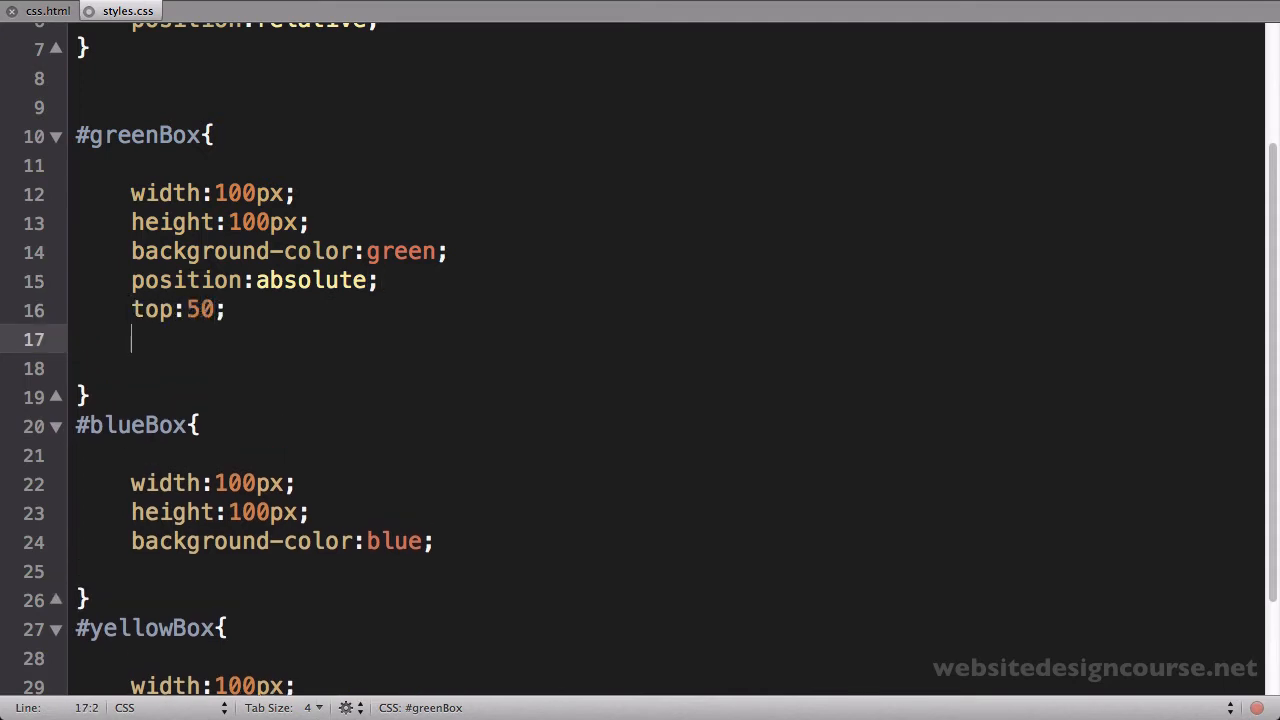
text(left:;)
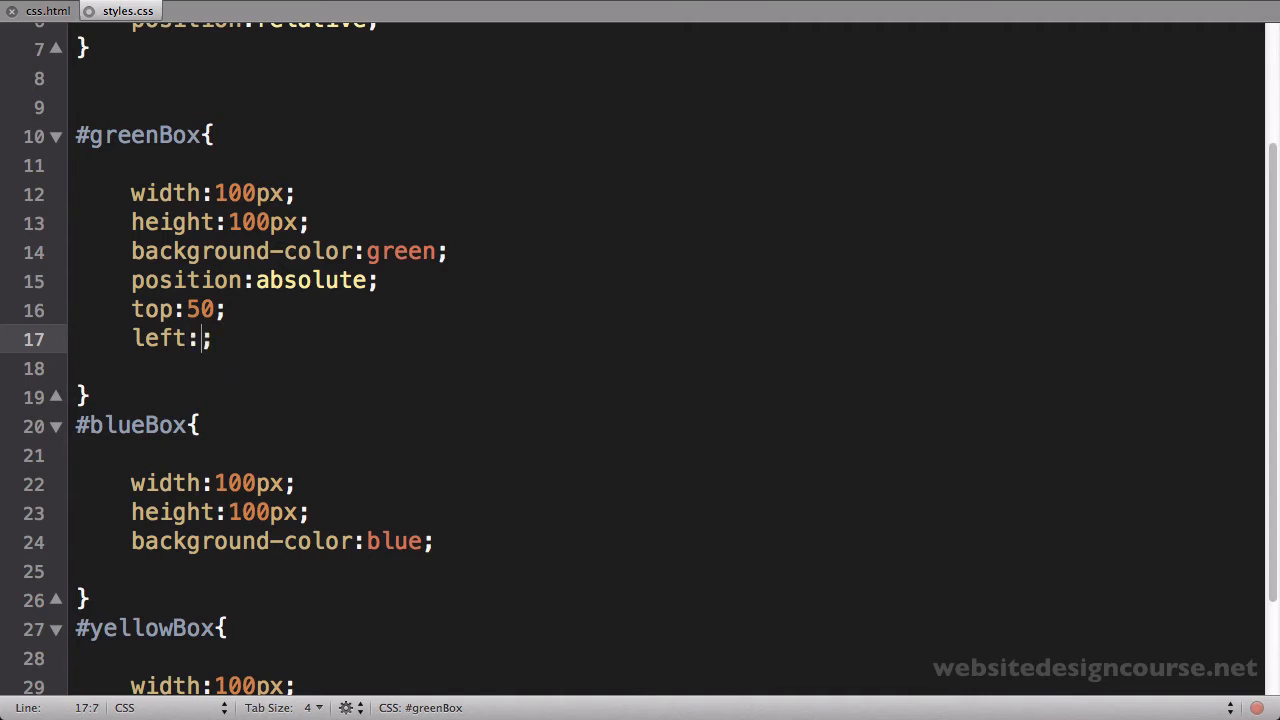
text(50px)
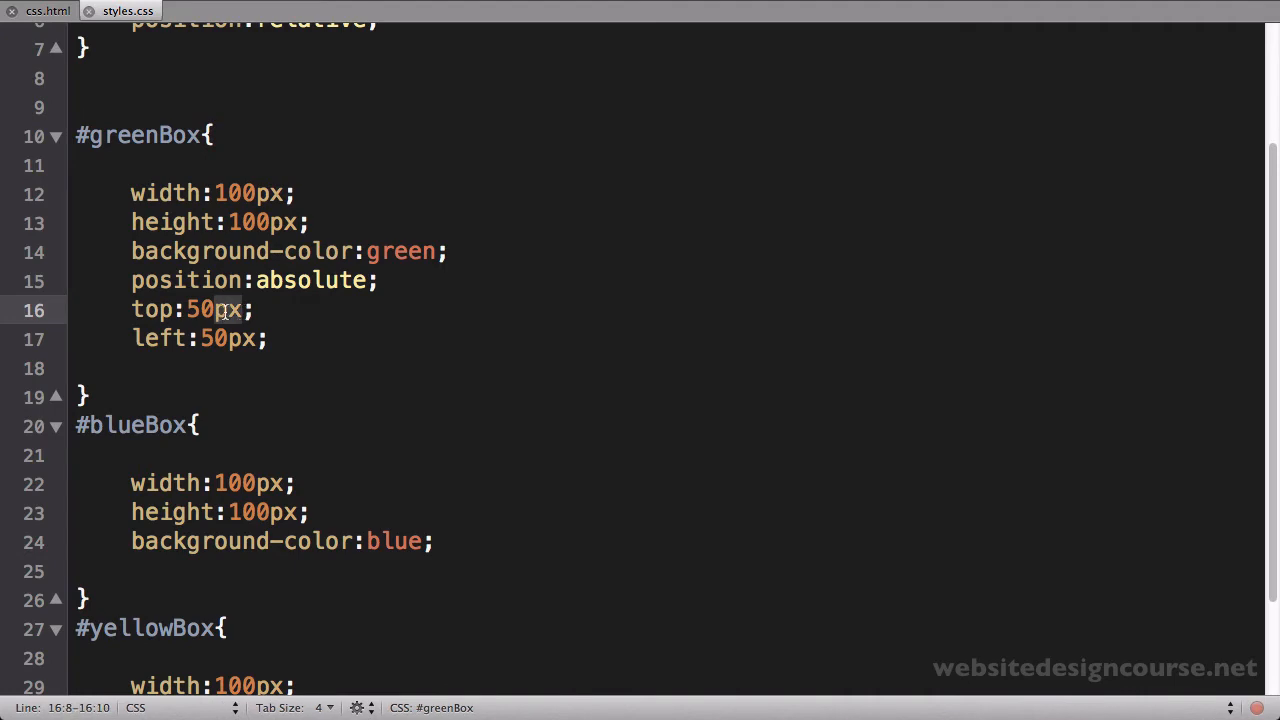
mouse_move(230, 338)
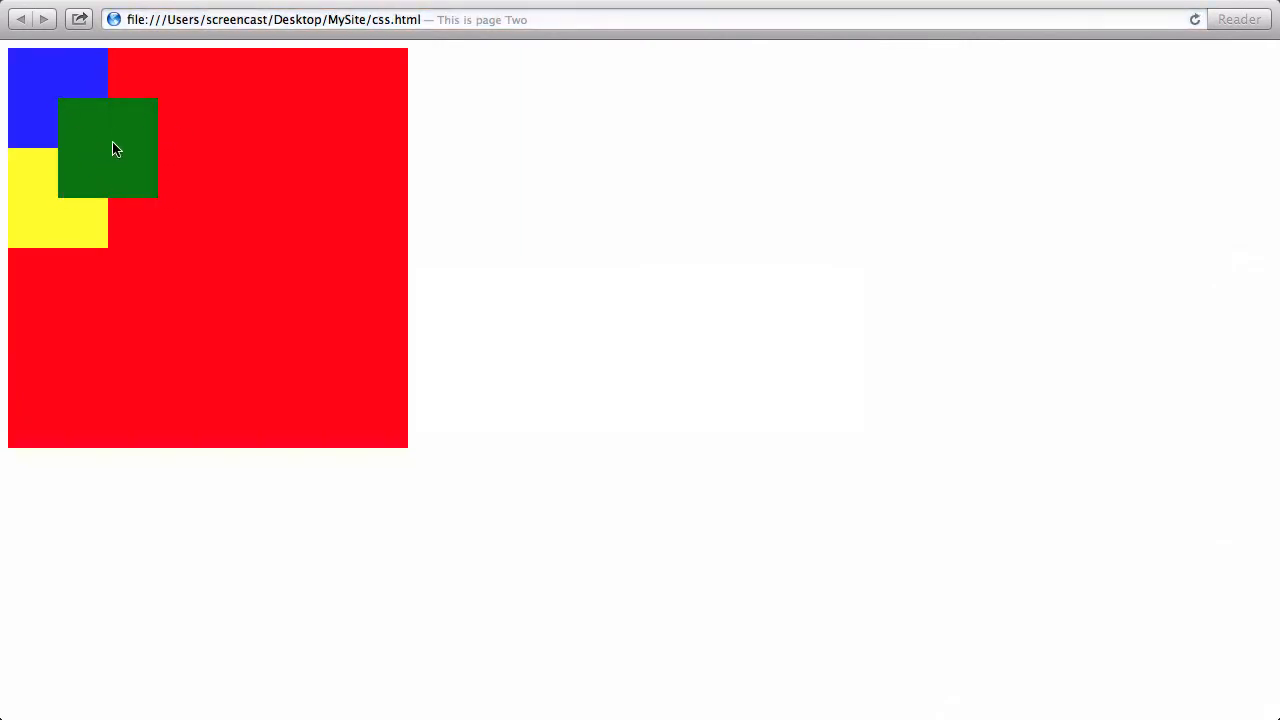
mouse_move(45, 231)
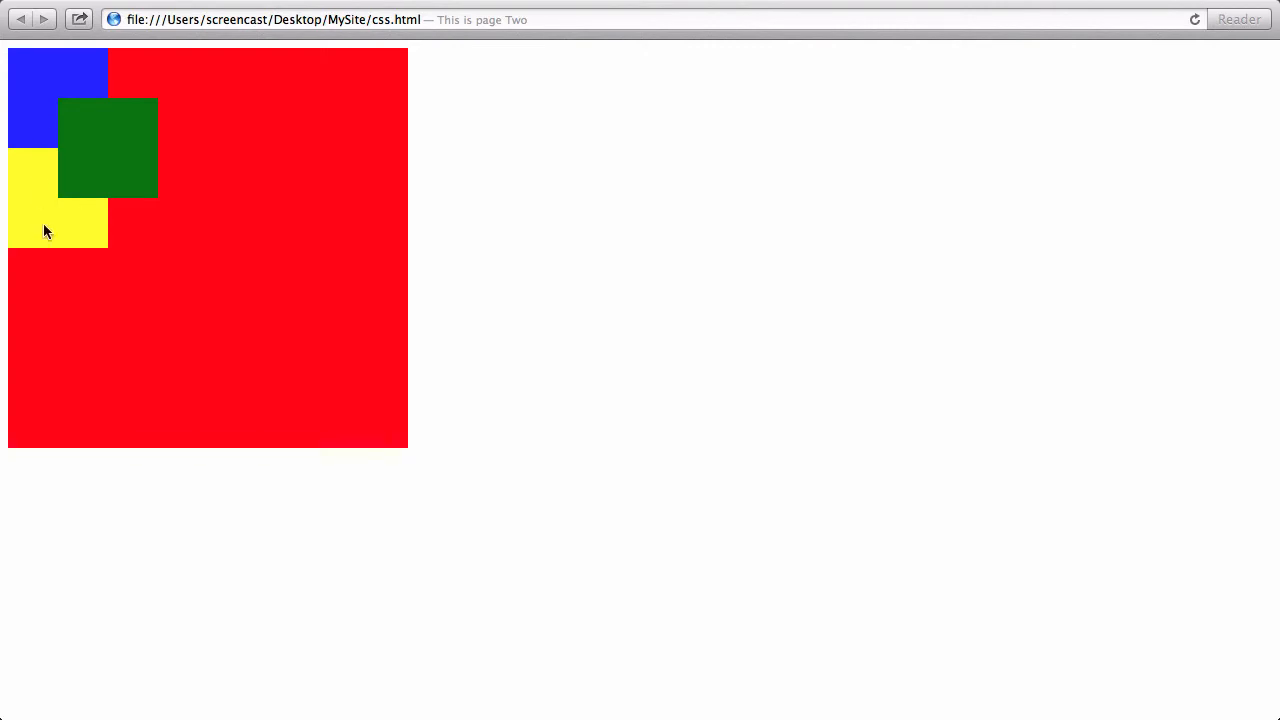
mouse_move(46, 117)
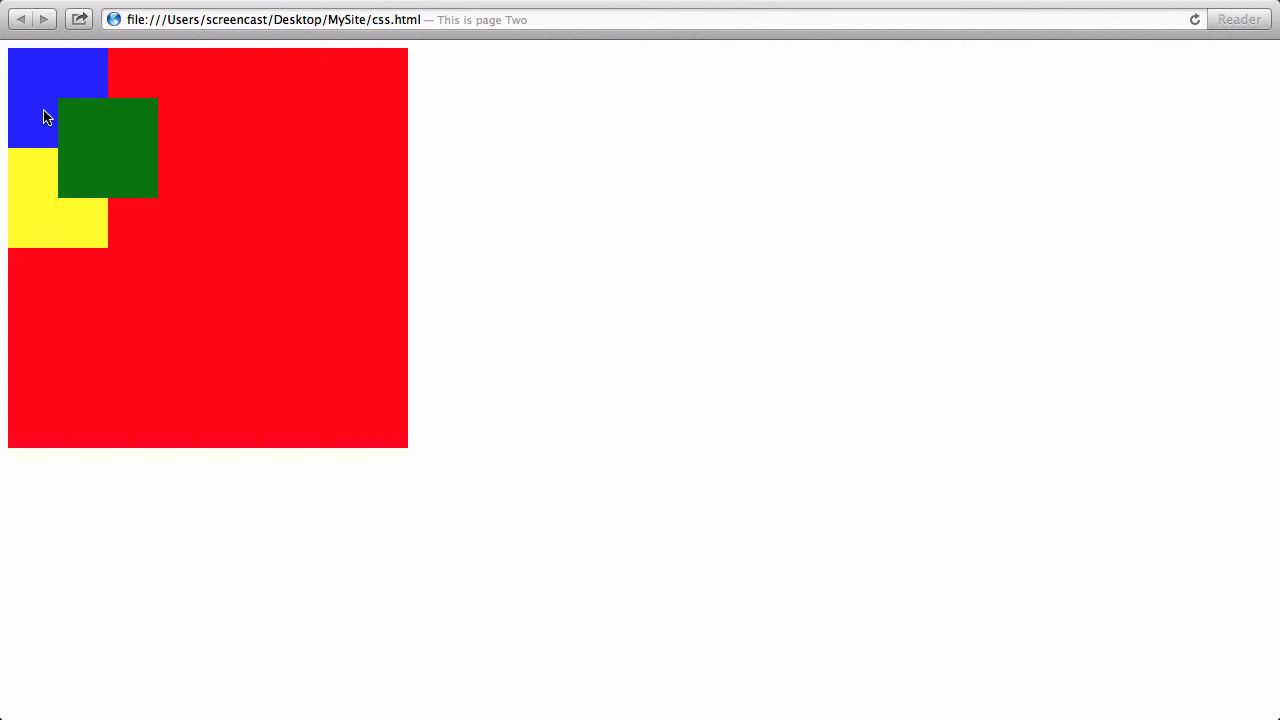
mouse_move(196, 229)
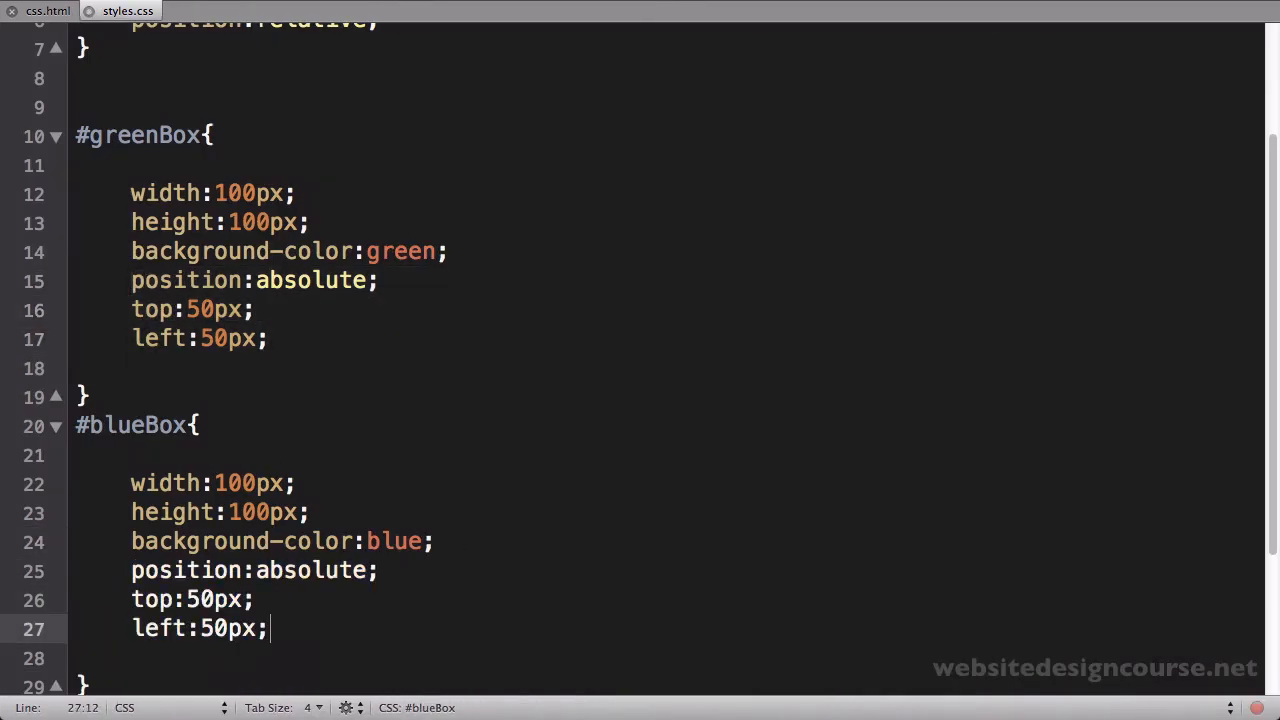
Give #blueBox position:absolute with top and left offsets, and save styles.css
scroll(down, 3)
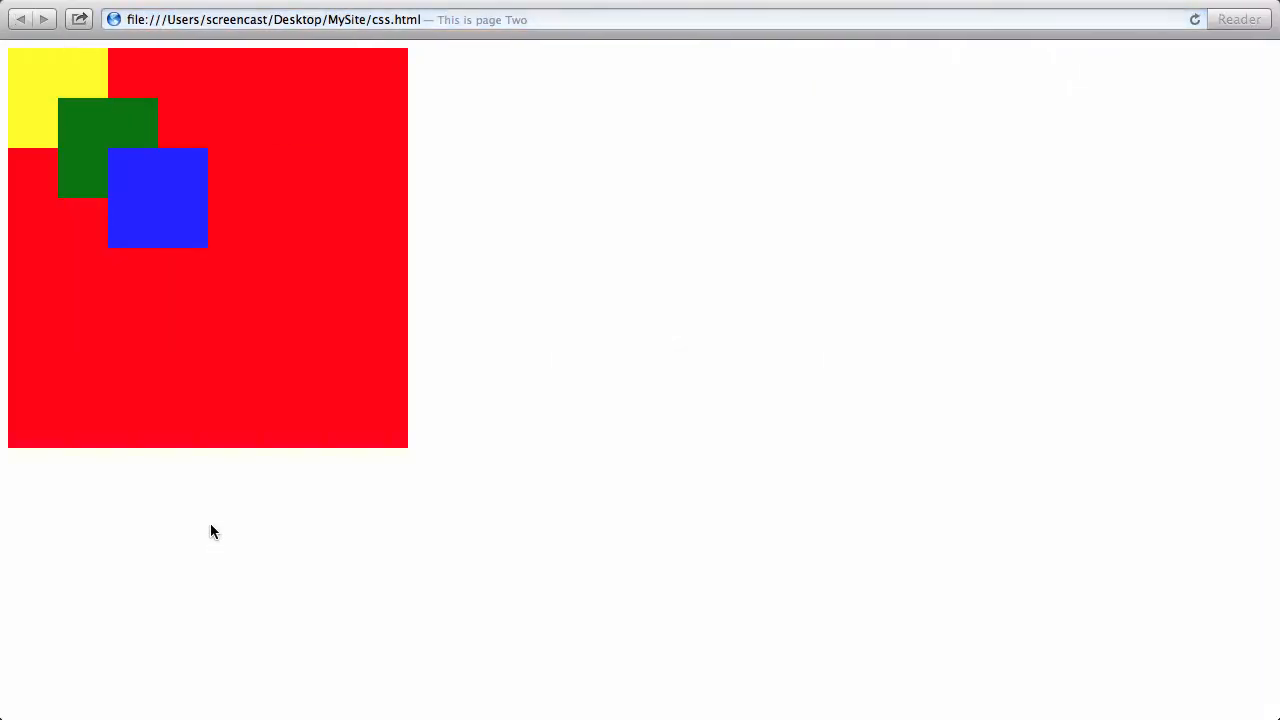
mouse_move(110, 207)
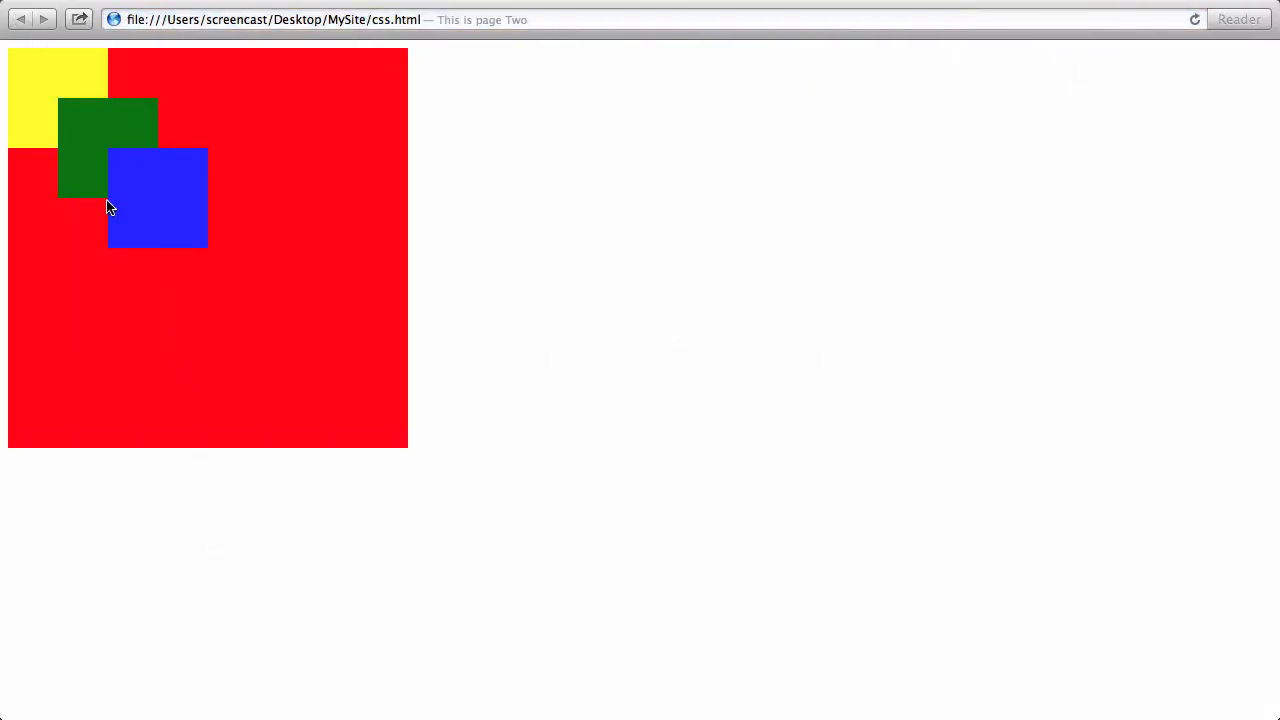
mouse_move(193, 179)
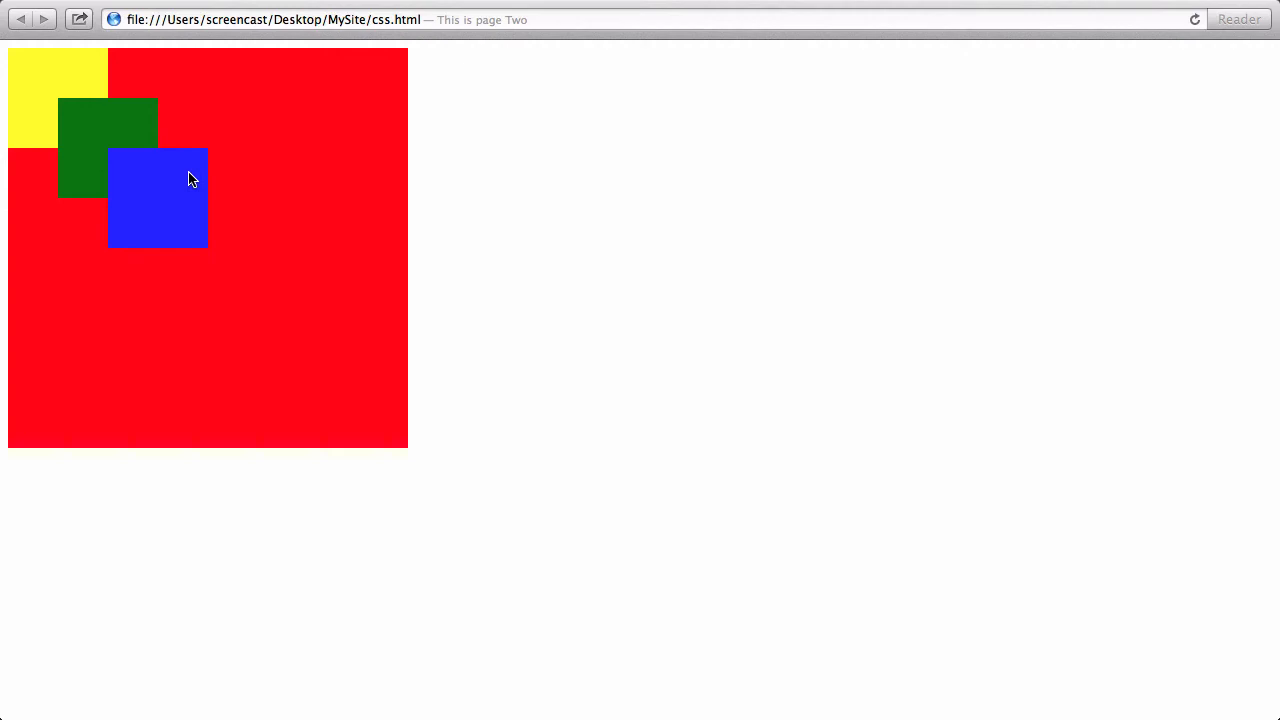
mouse_move(51, 269)
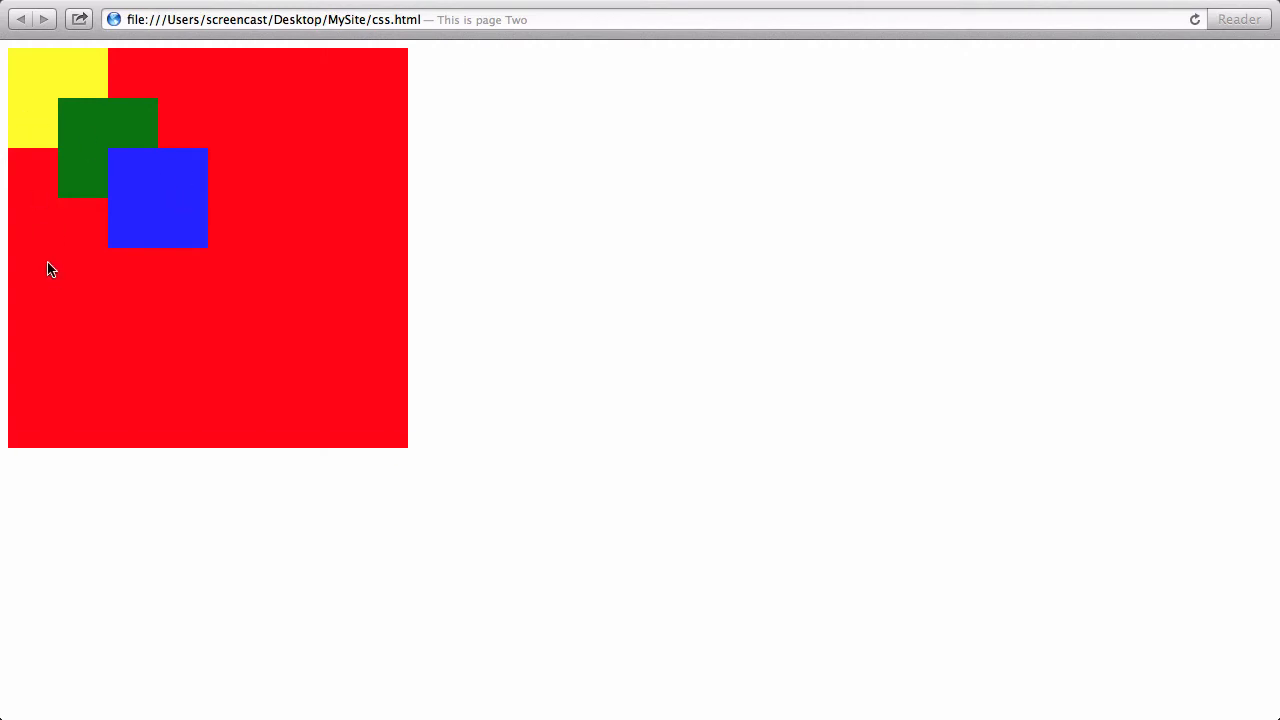
mouse_move(164, 170)
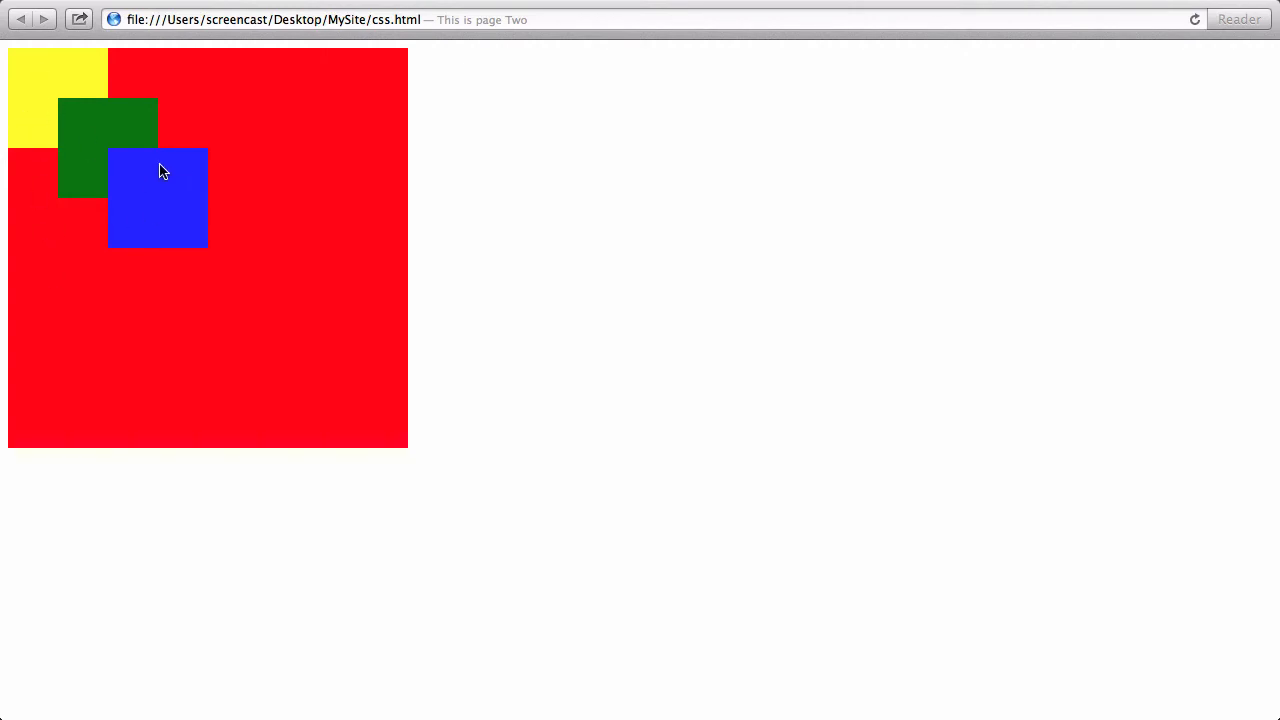
mouse_move(95, 148)
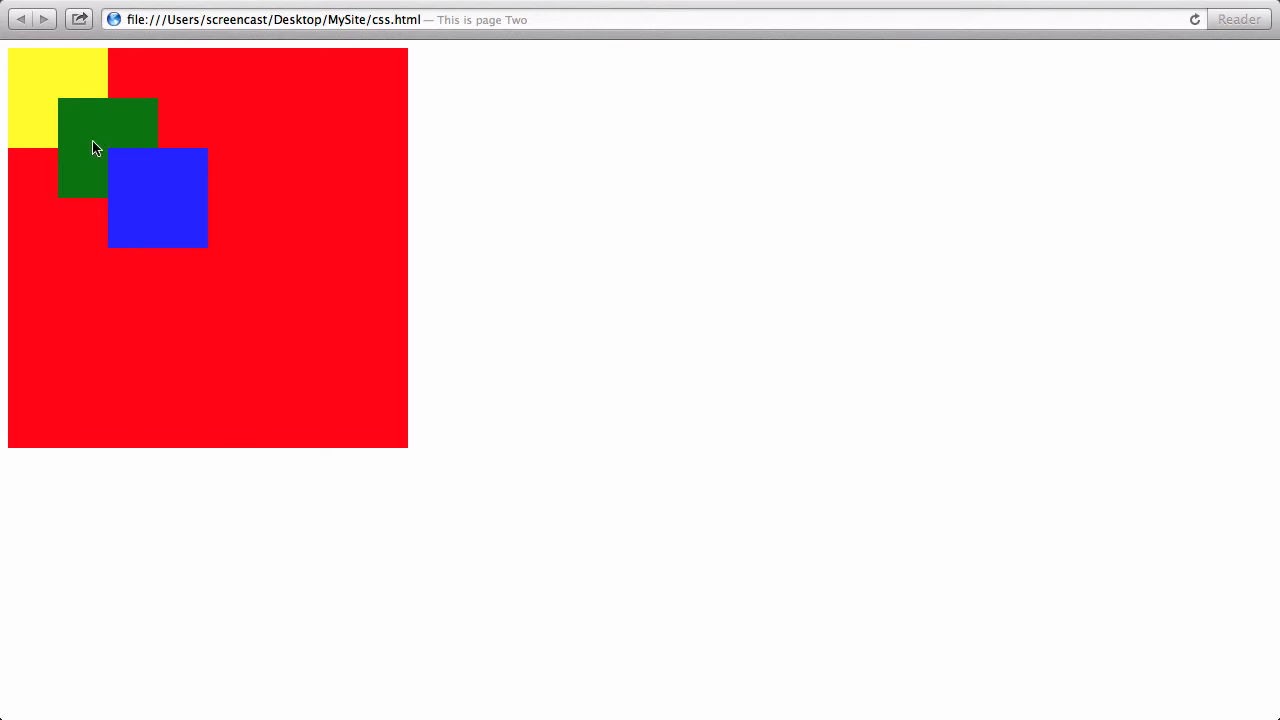
mouse_move(44, 82)
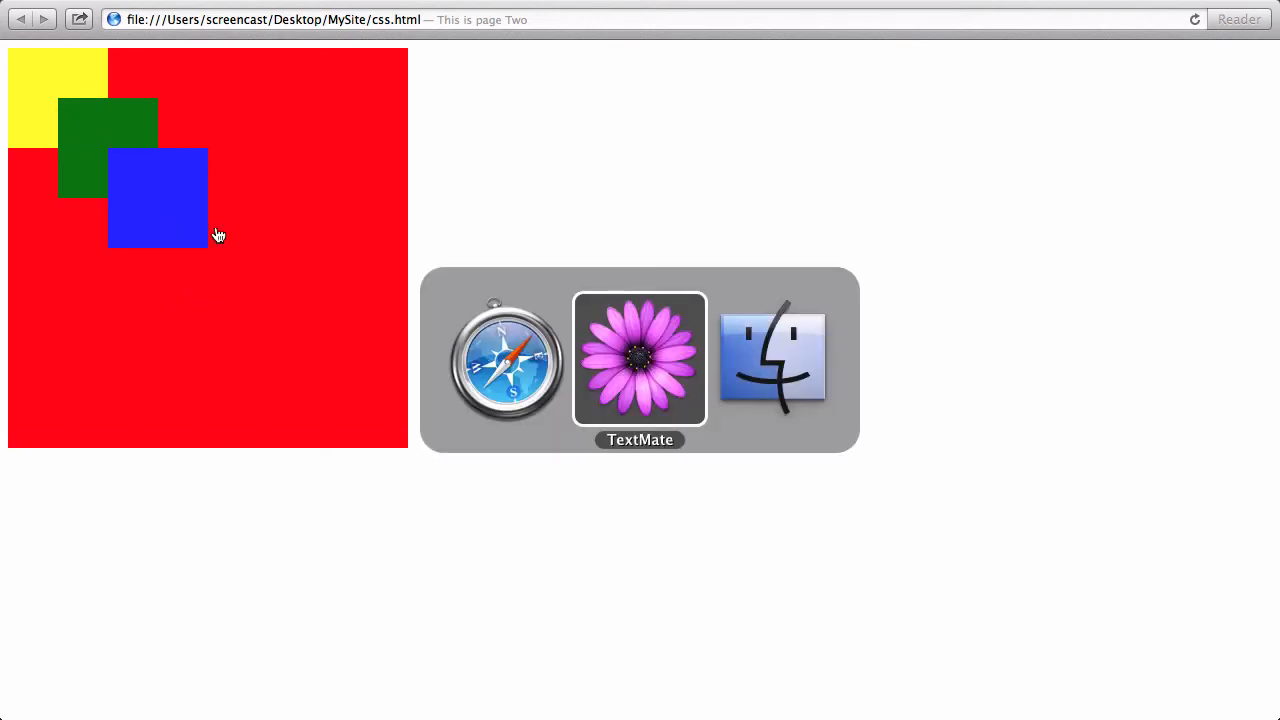
Preview the overlapping boxes in Safari, then return to the stylesheet in TextMate
click(639, 358)
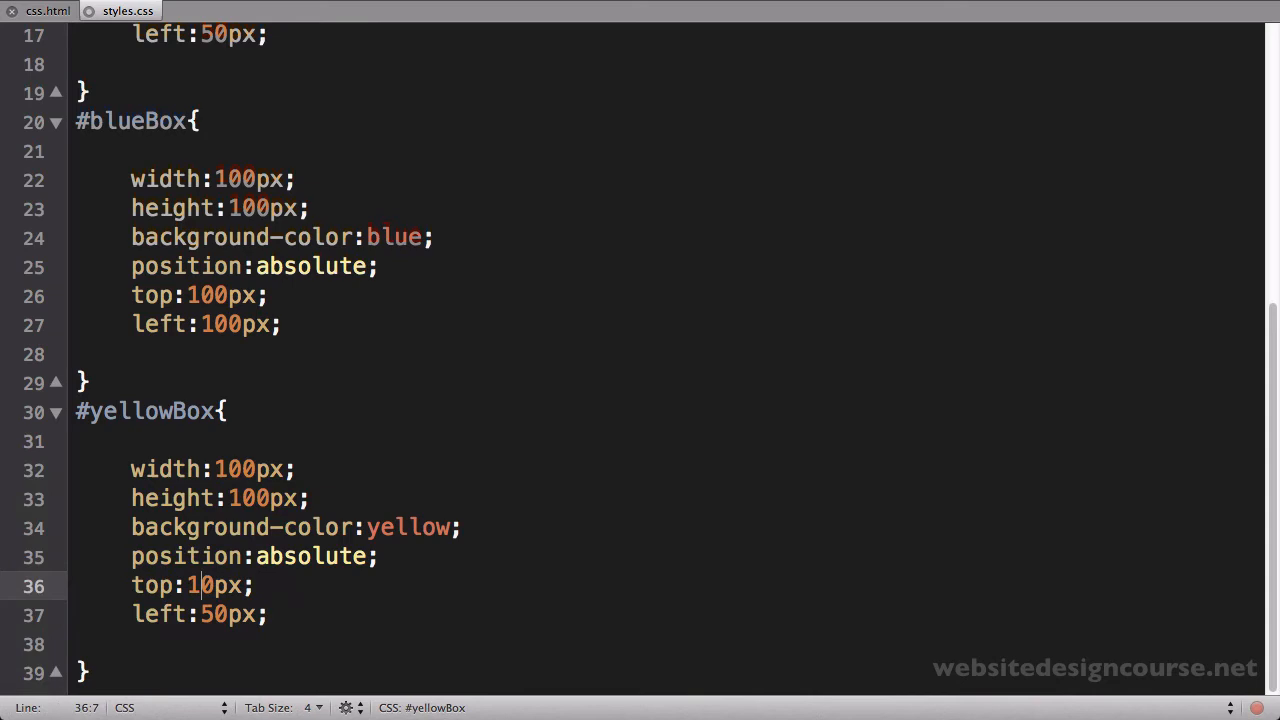
Change the #yellowBox top and left offsets to 150px and save
text(5)
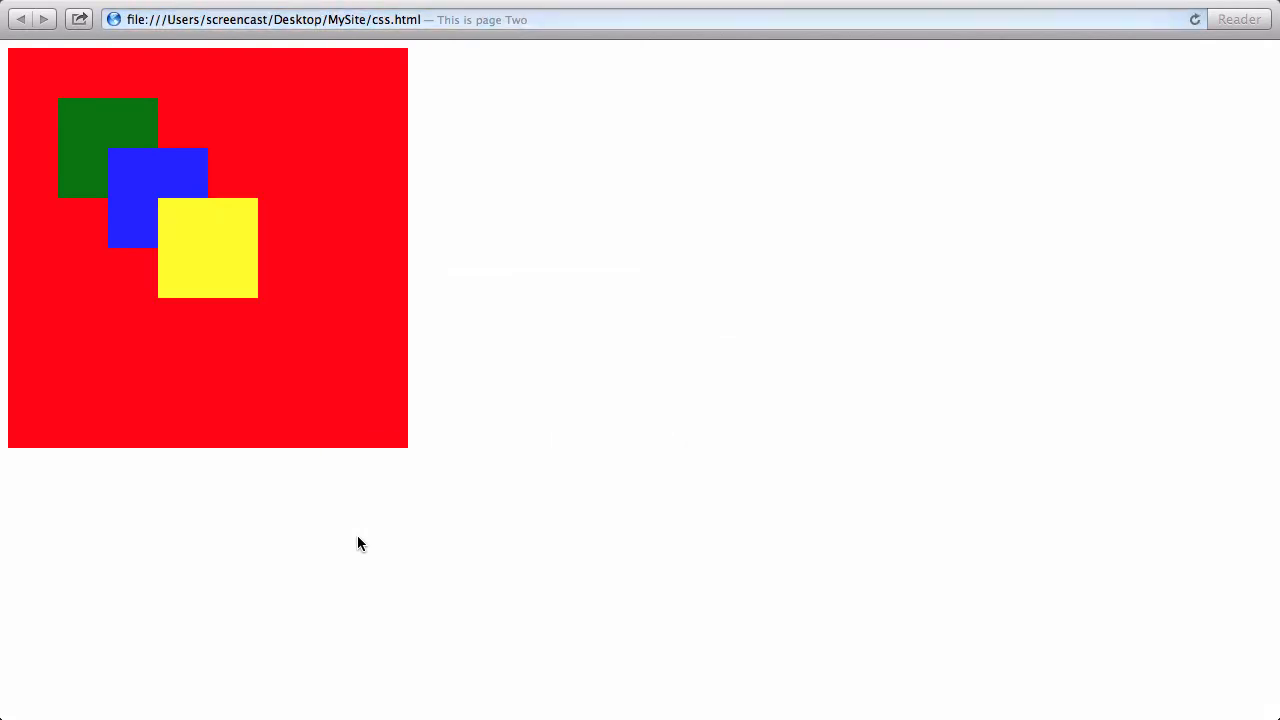
mouse_move(264, 271)
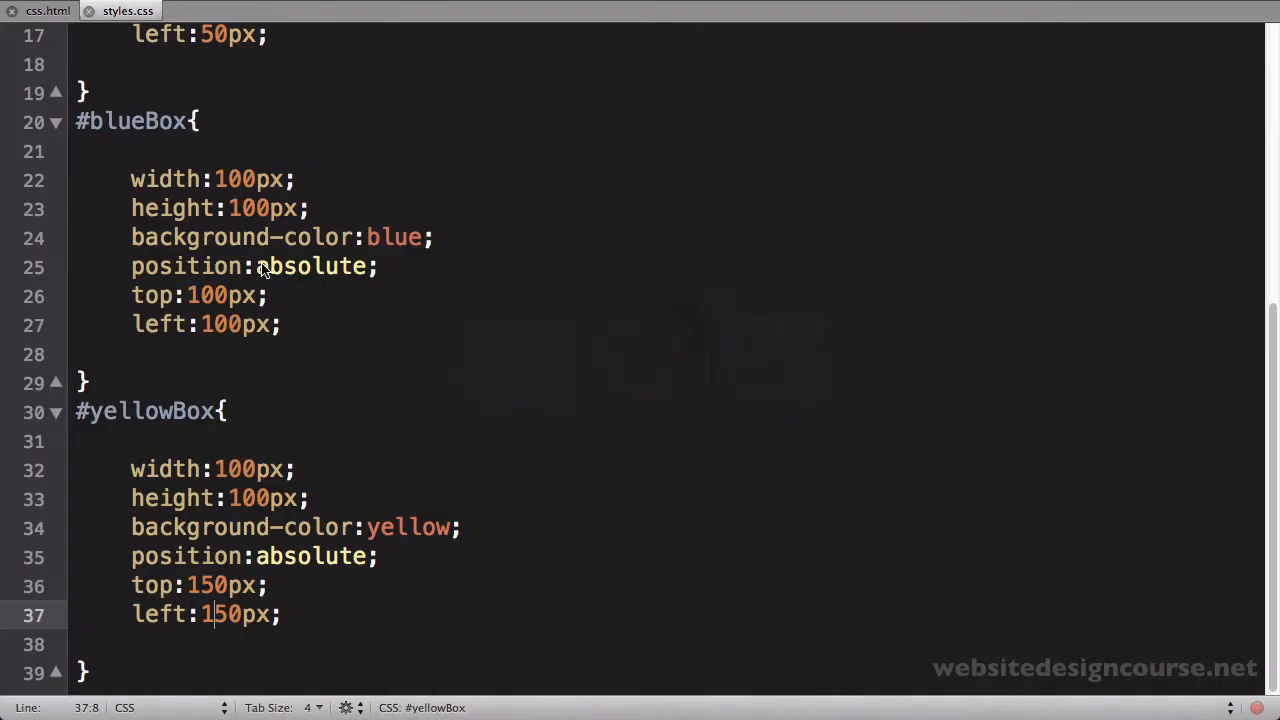
Refresh Safari to see the yellow box moved lower-right, then return to TextMate
click(48, 10)
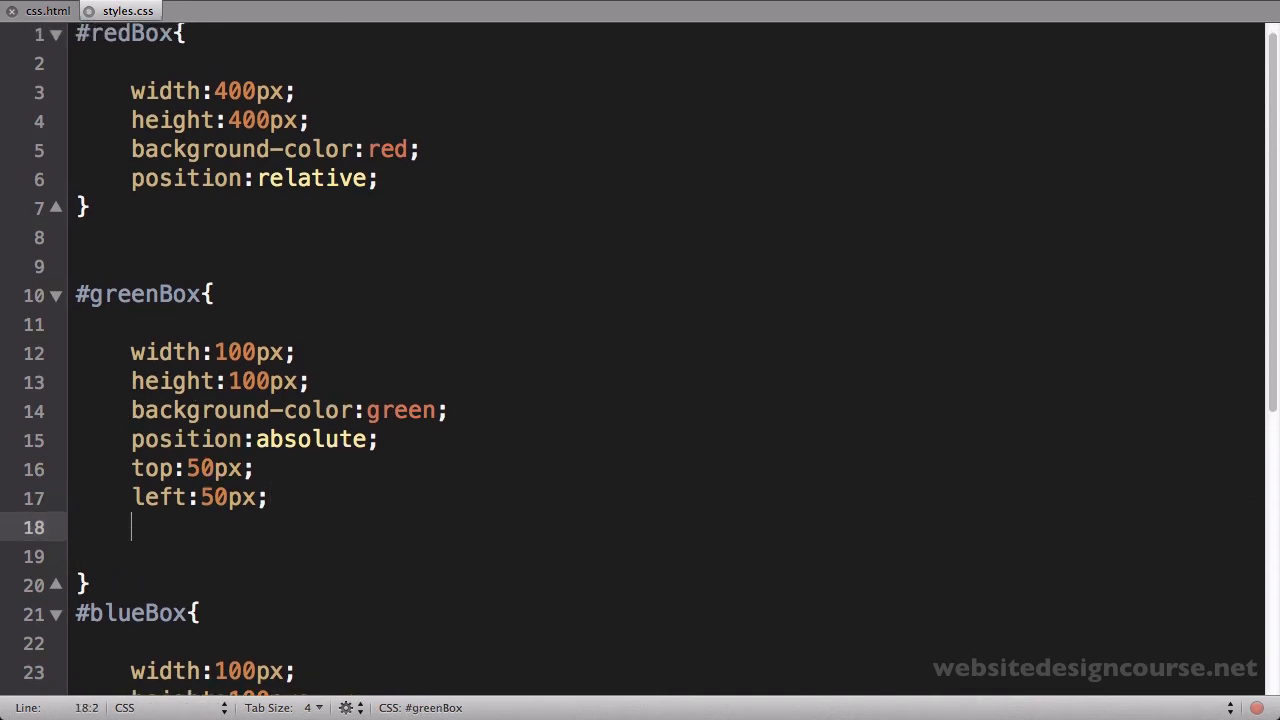
Add z-index:10; to #greenBox after left:50px and save
text(z-inde)
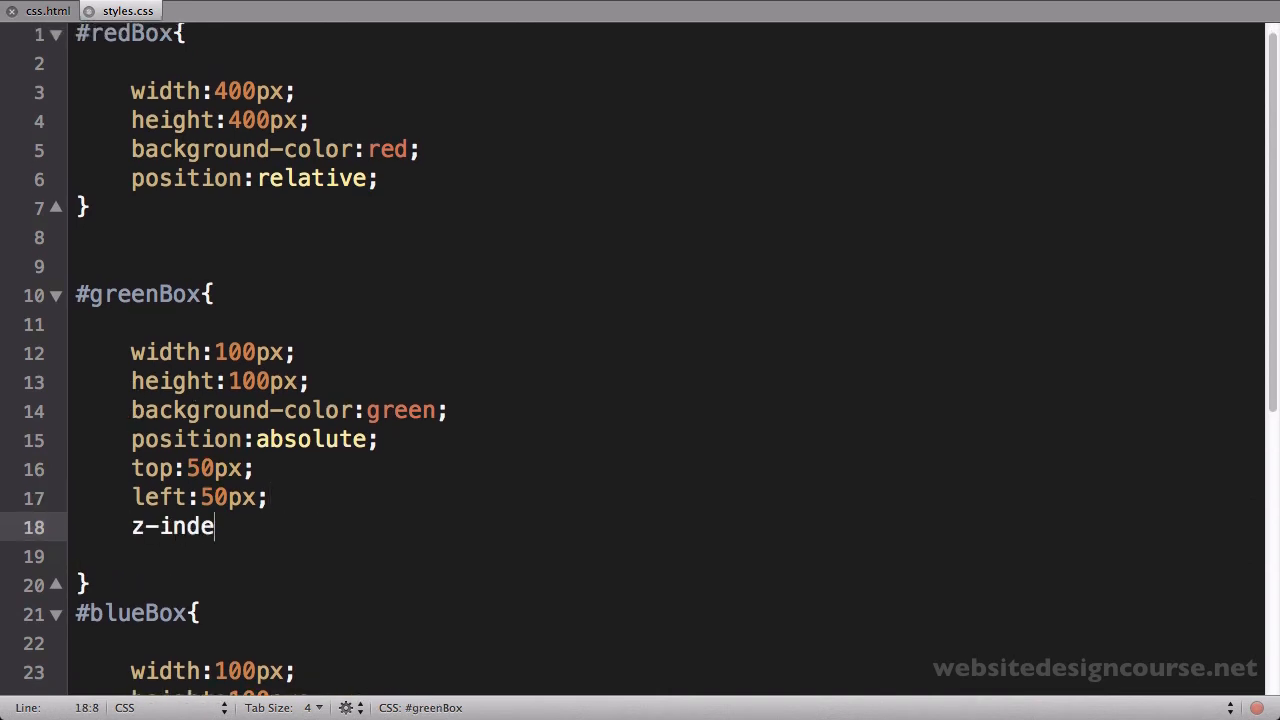
text(x:;)
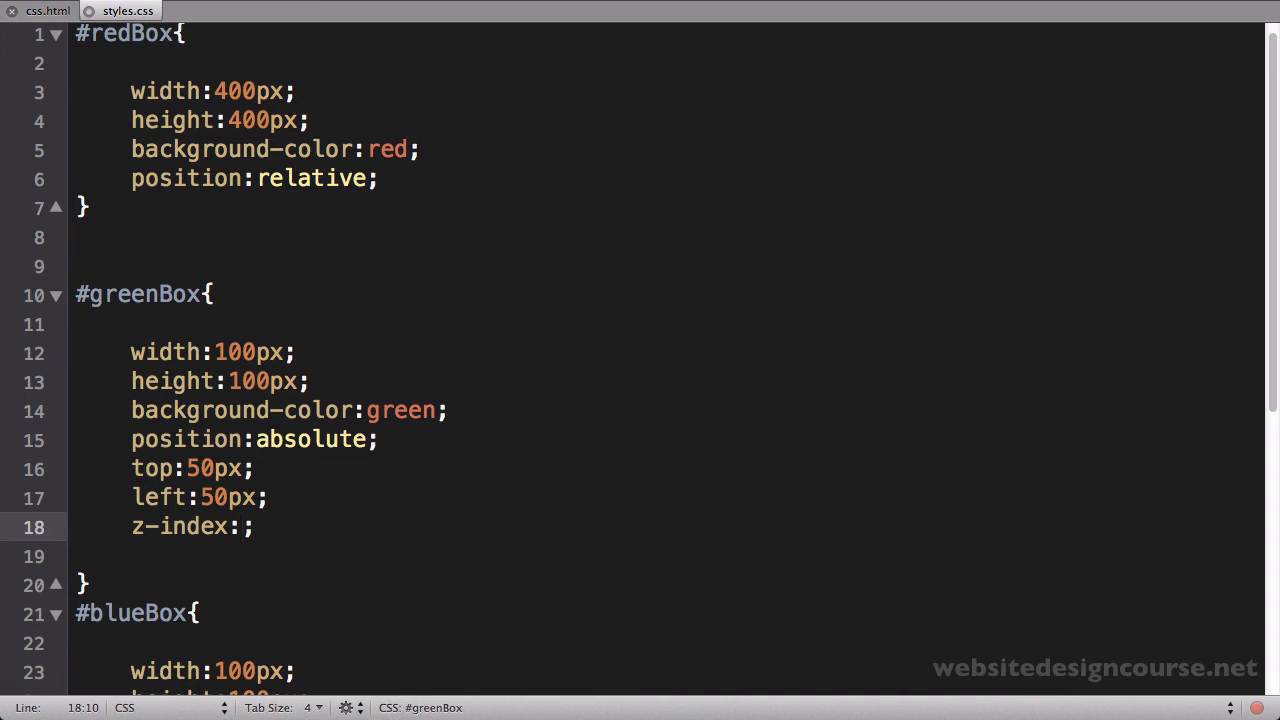
text(10)
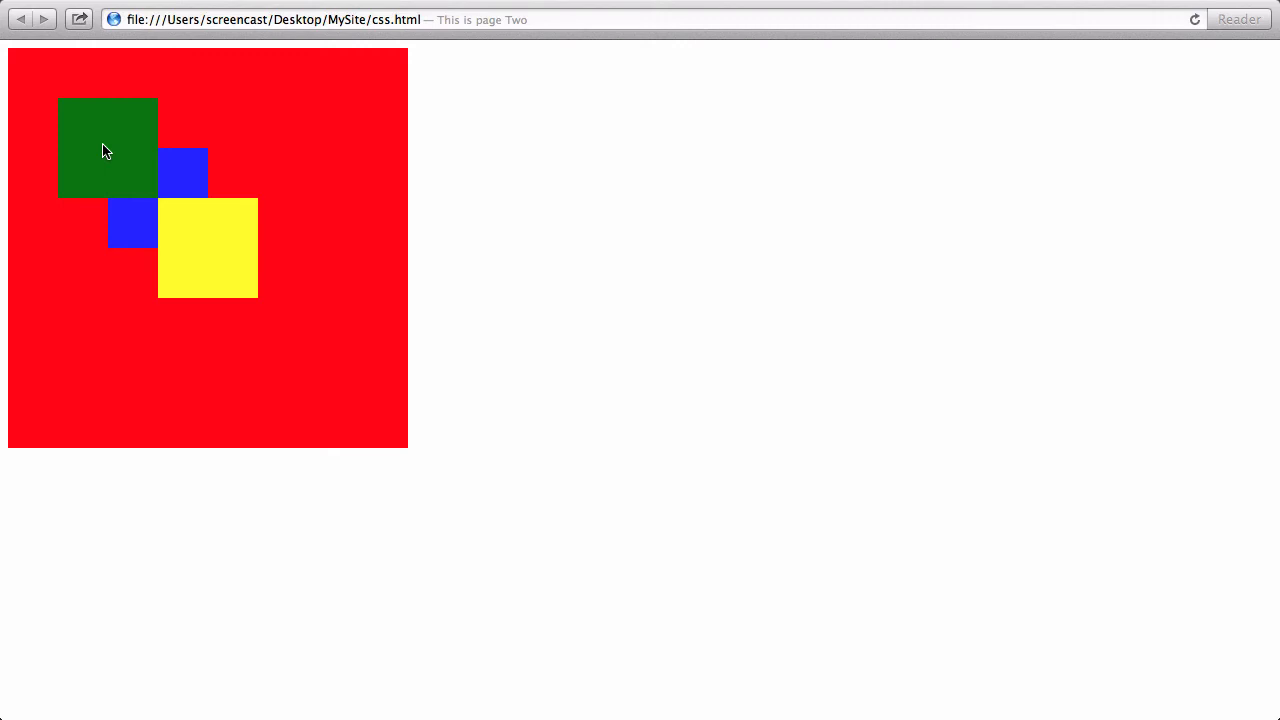
mouse_move(150, 238)
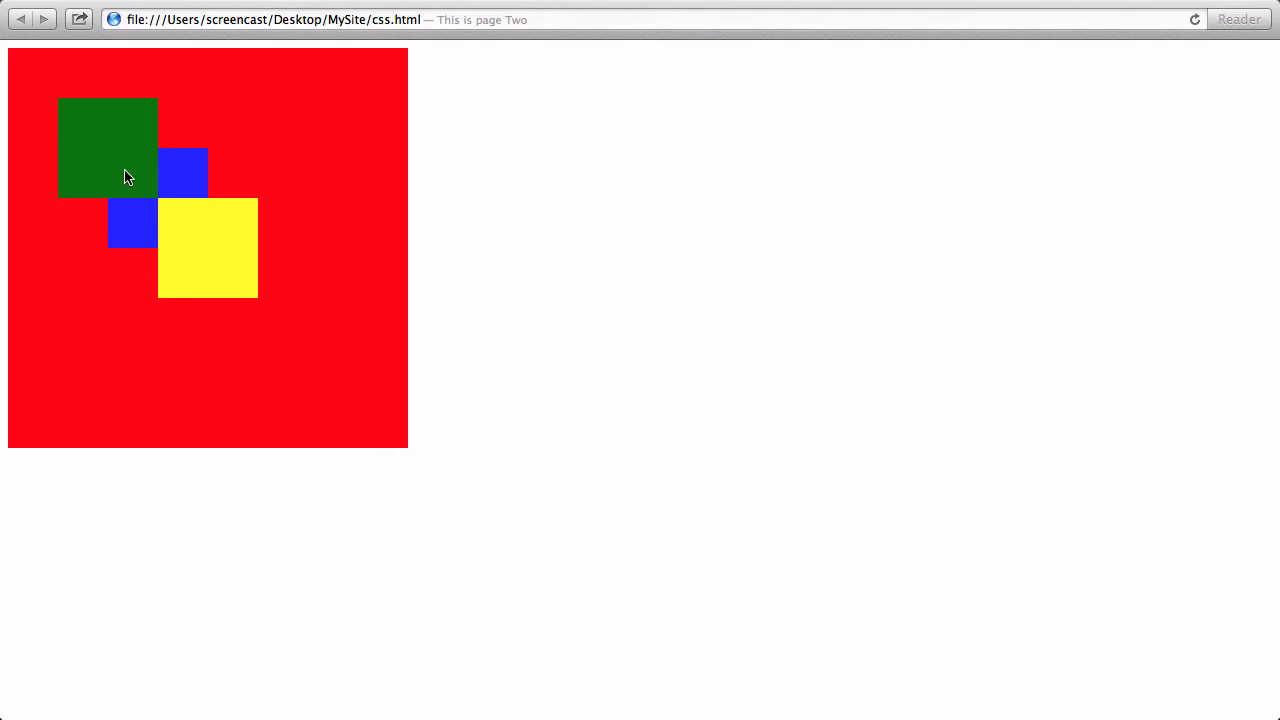
mouse_move(115, 164)
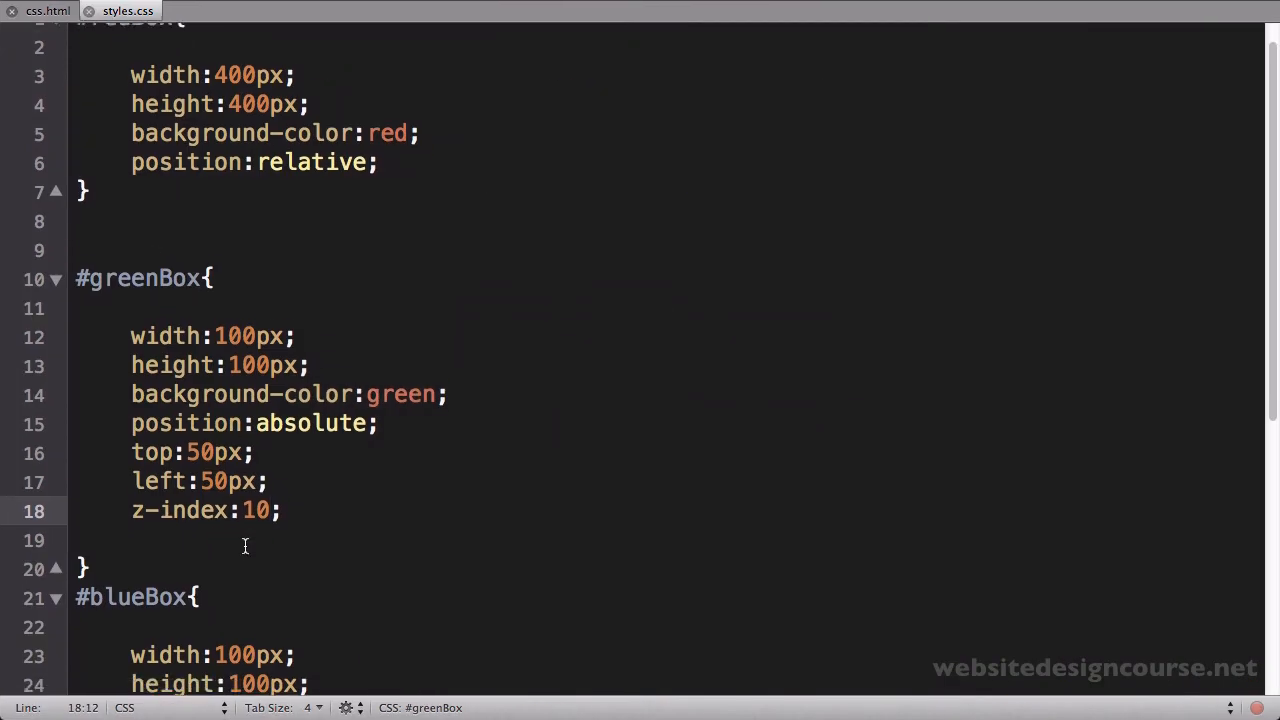
Add z-index:11; to the #blueBox rule, save, and preview in Safari
scroll(down, 3)
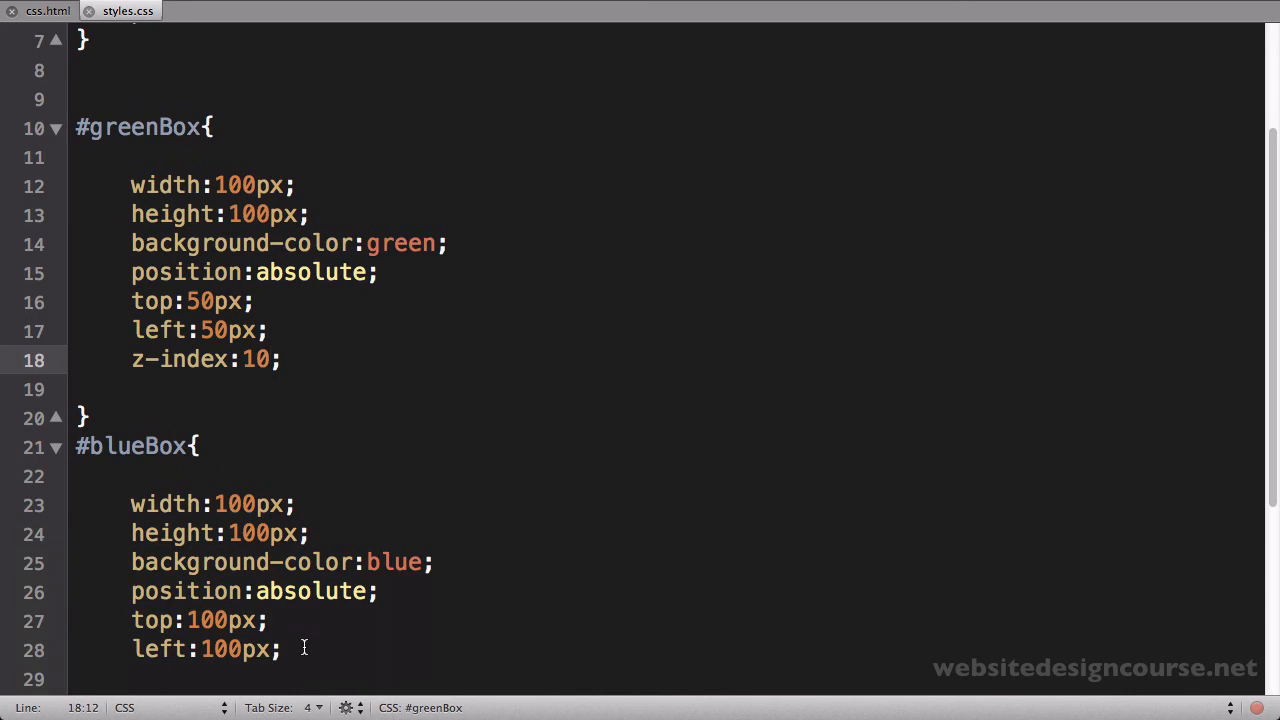
text(z-i)
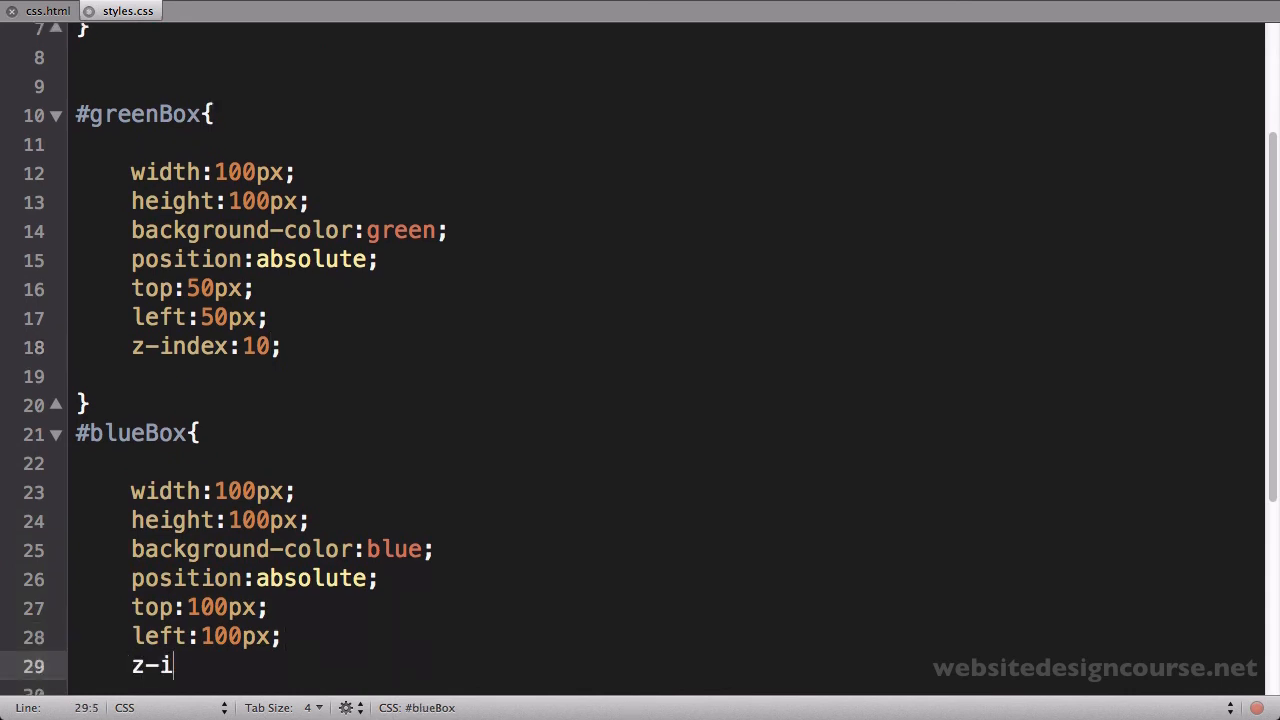
text(ndex:1;)
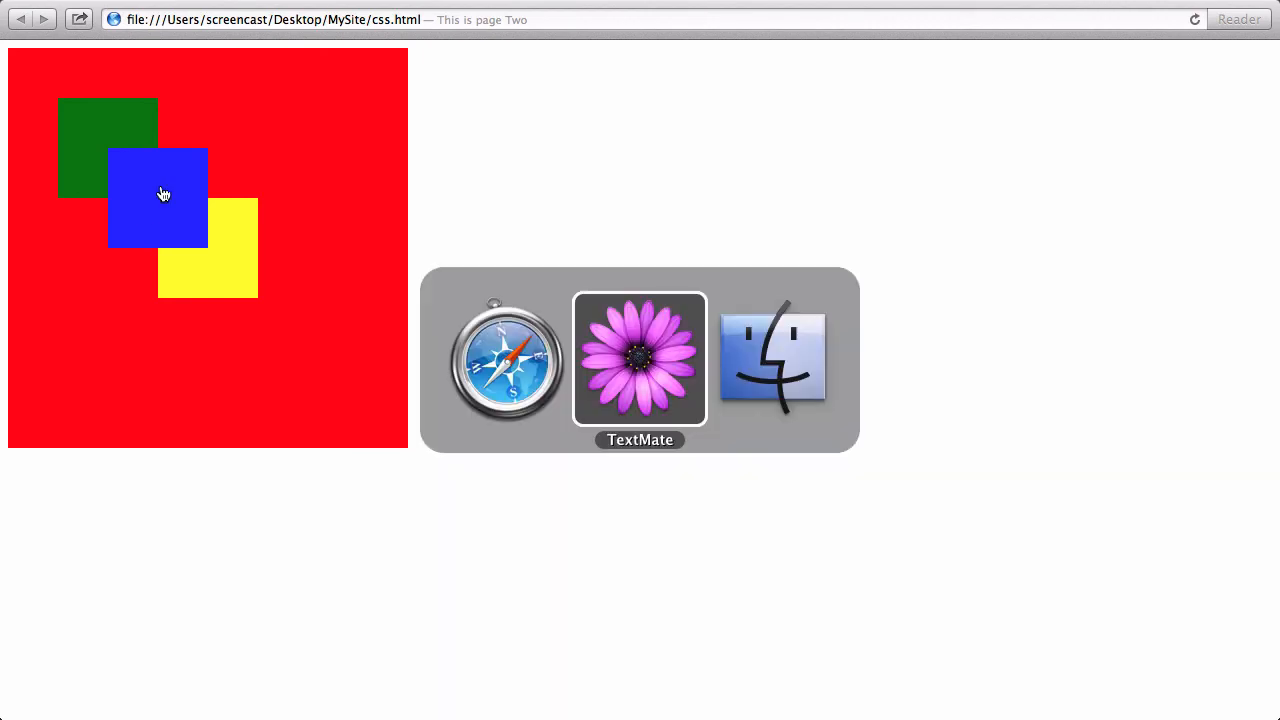
click(639, 360)
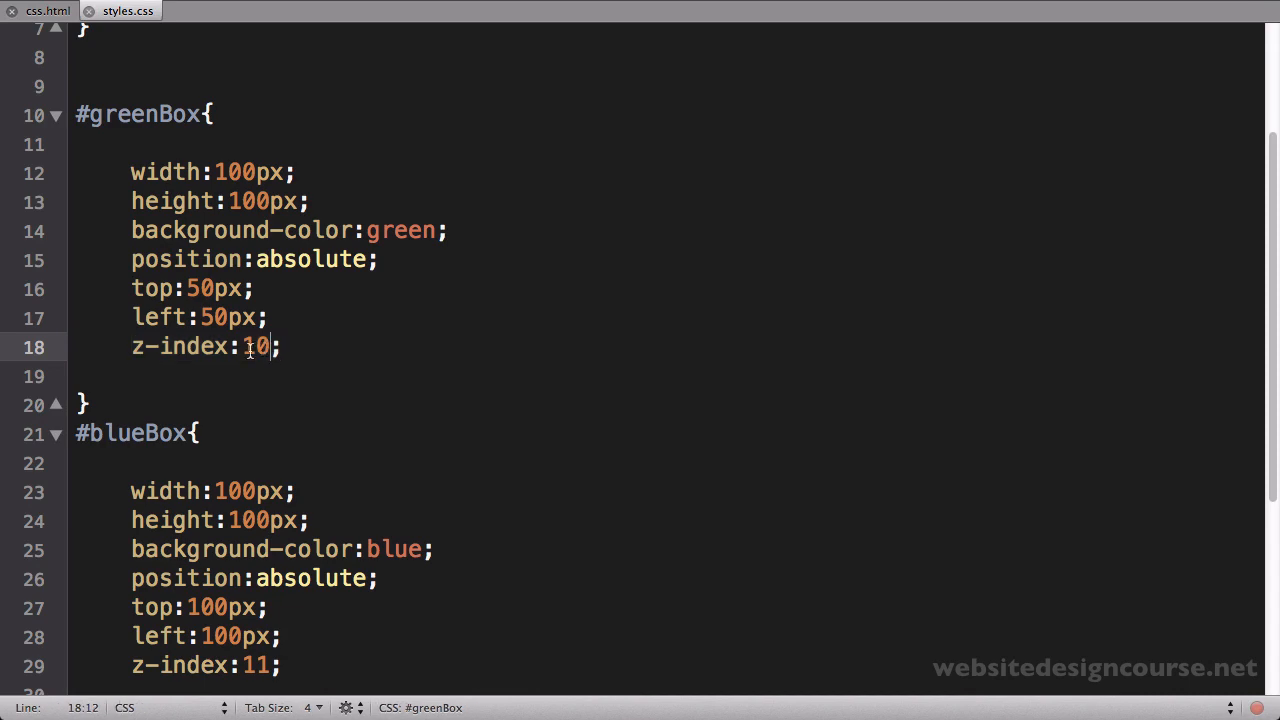
double_click(256, 346)
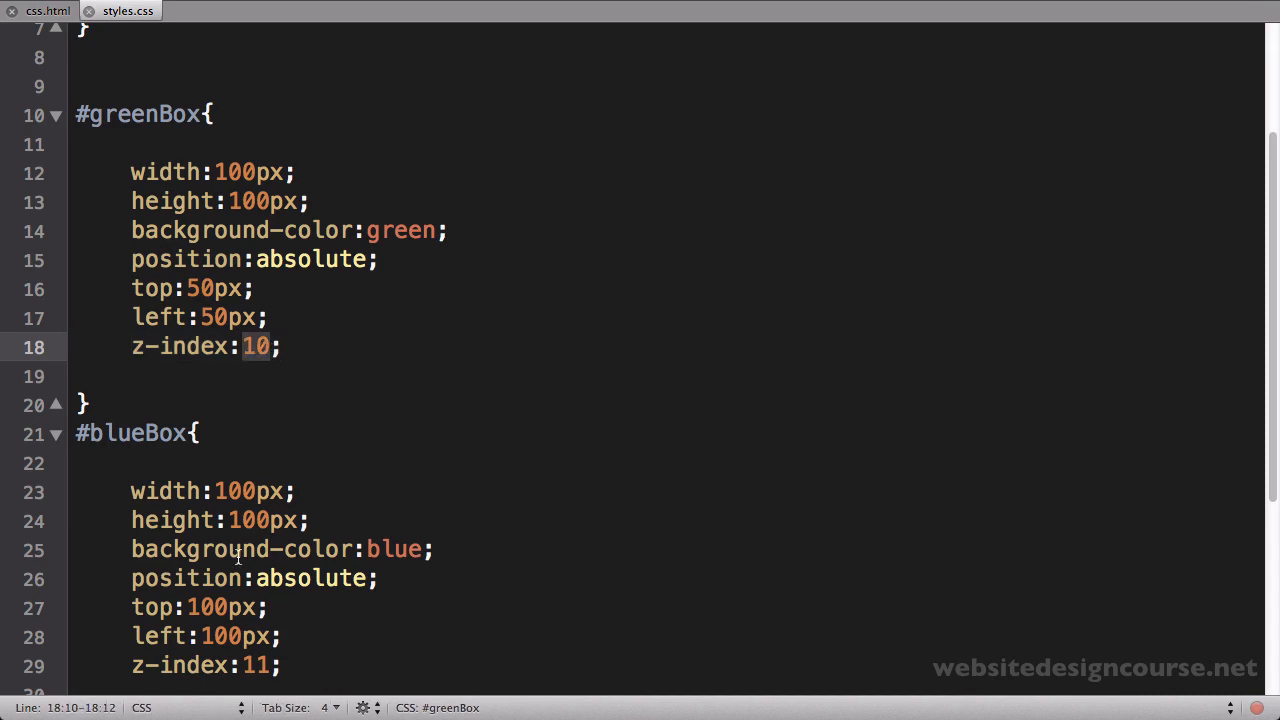
scroll(down, 3)
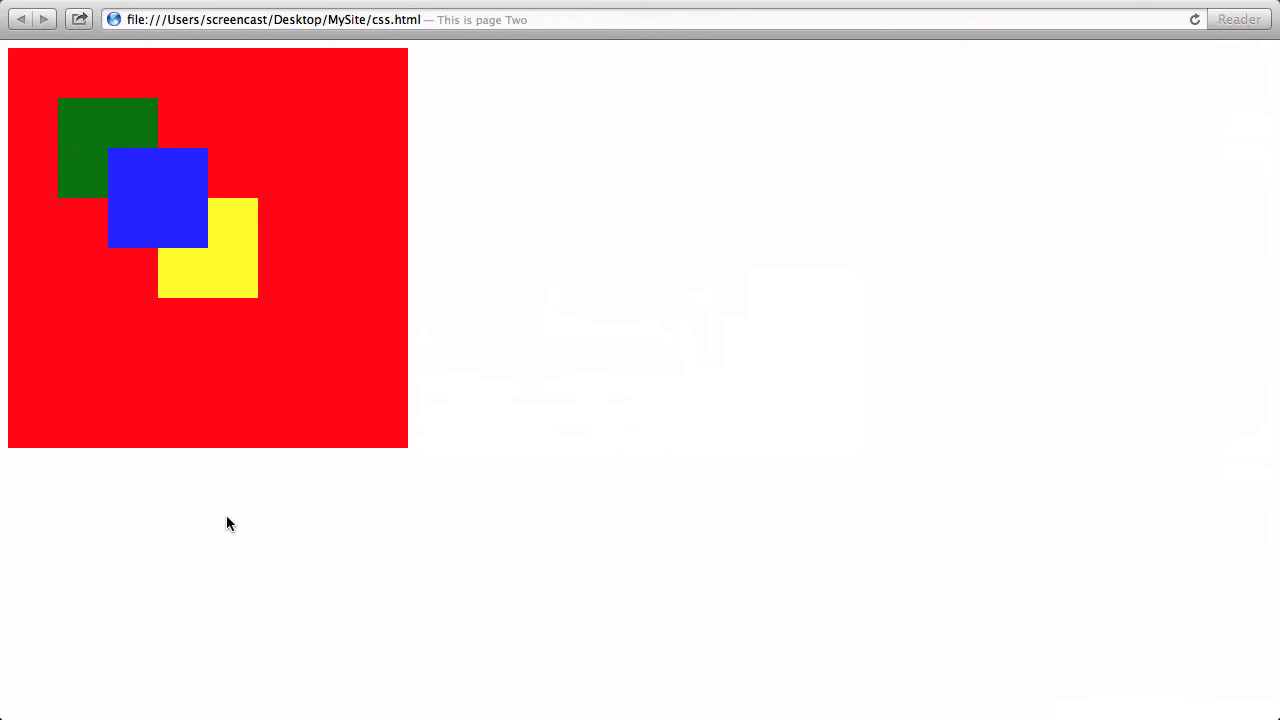
mouse_move(100, 145)
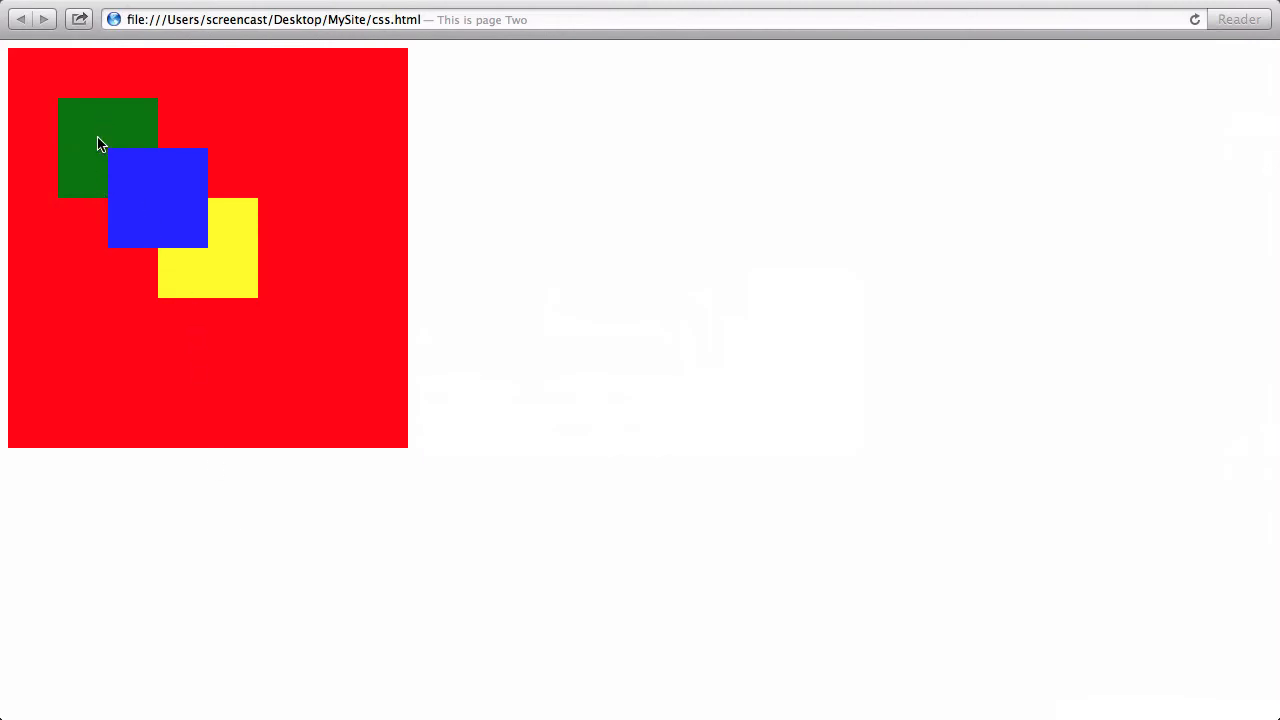
mouse_move(93, 133)
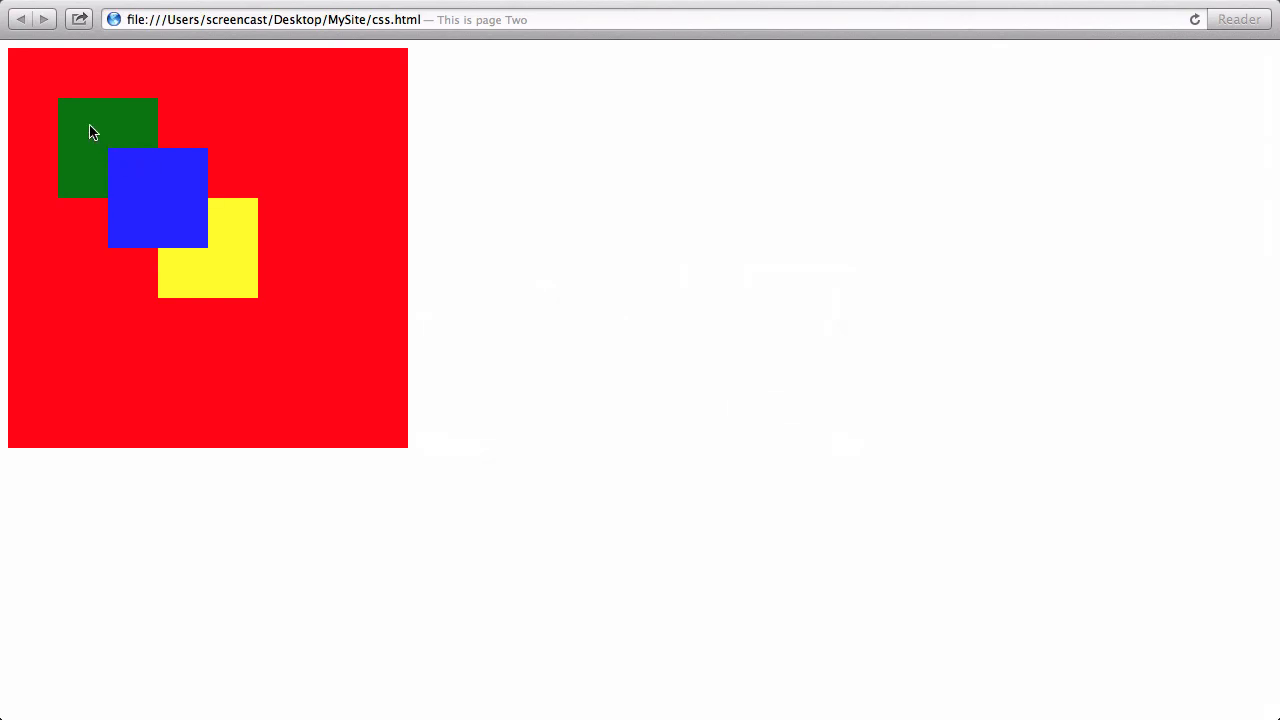
mouse_move(162, 193)
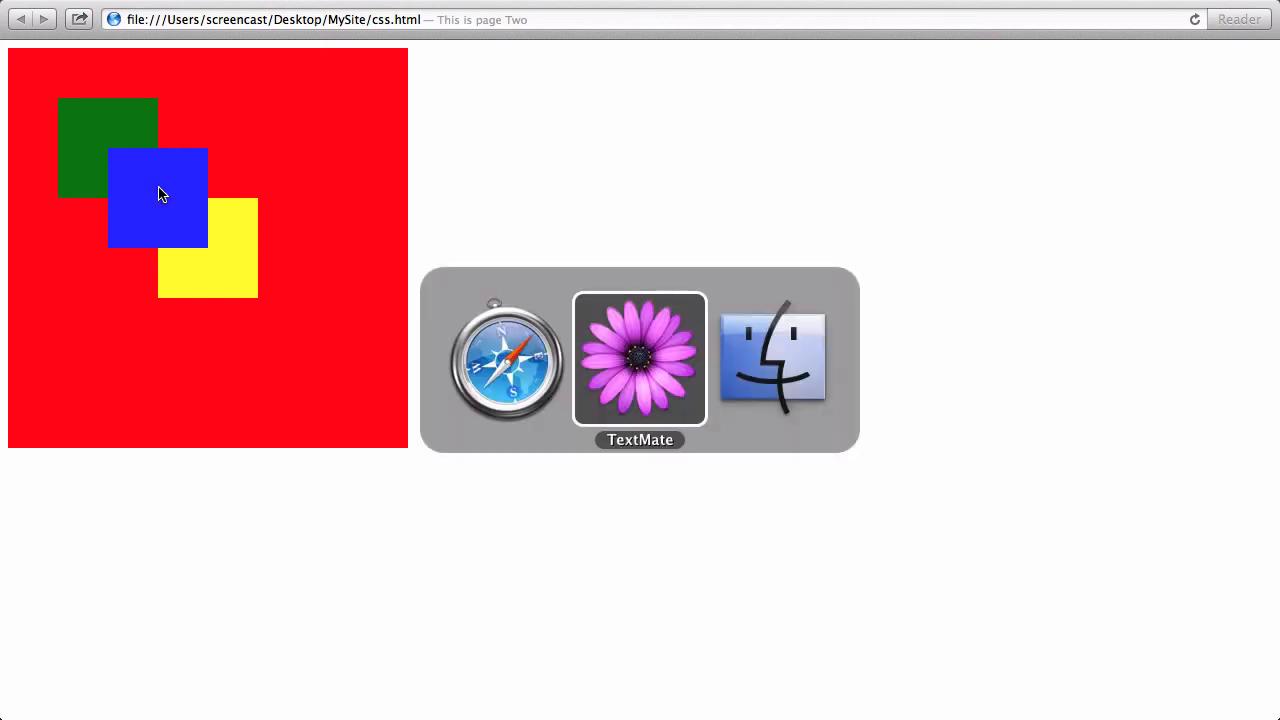
Set the #blueBox z-index to 10 and #greenBox z-index to 5, then save
click(639, 358)
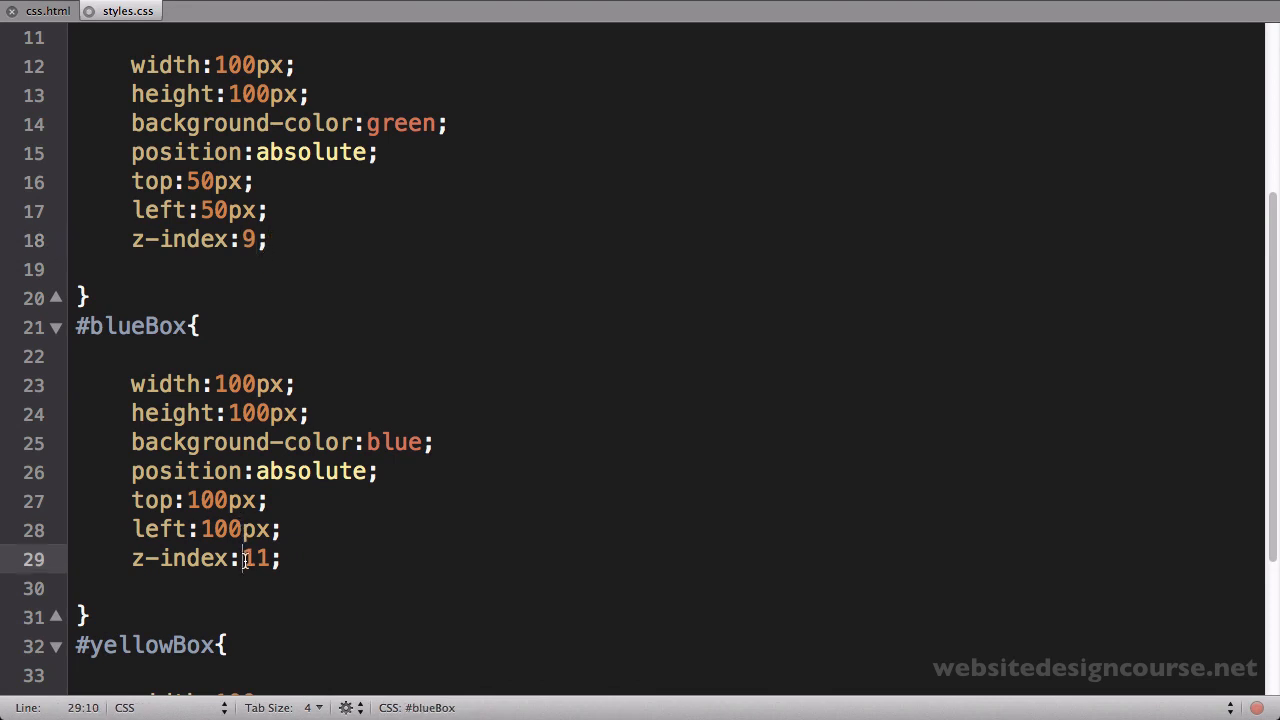
text(10)
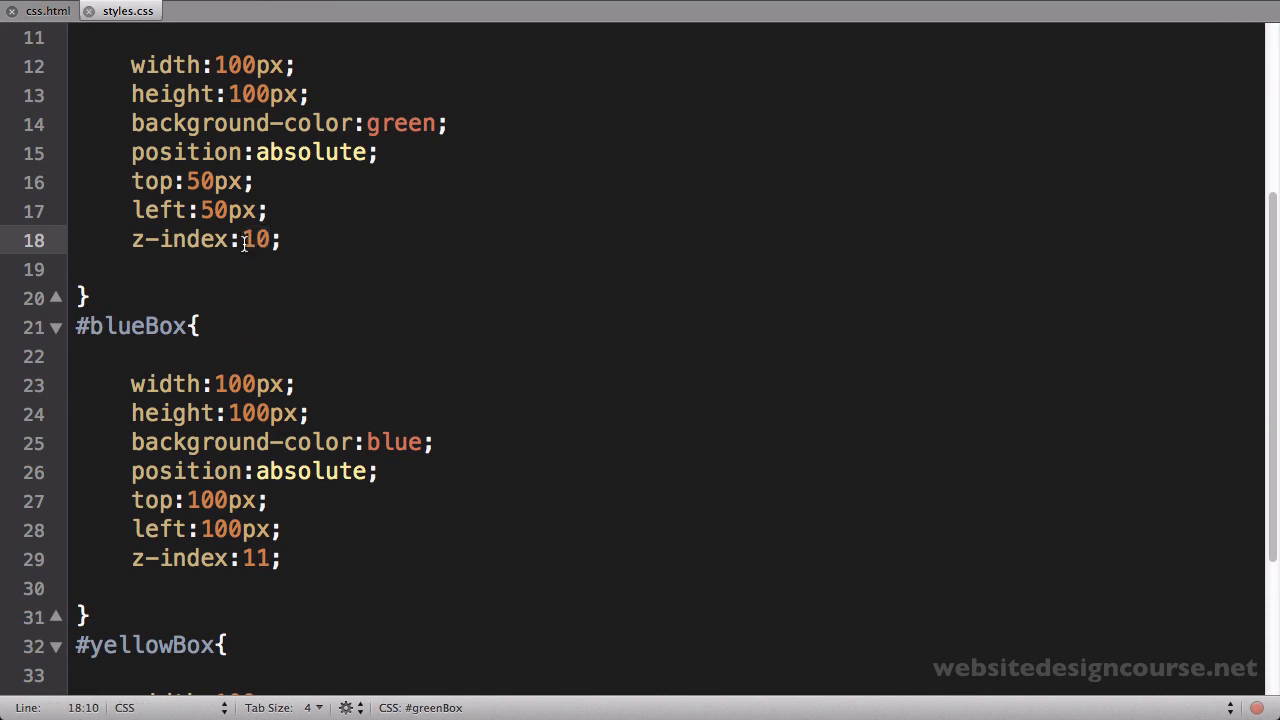
text(5)
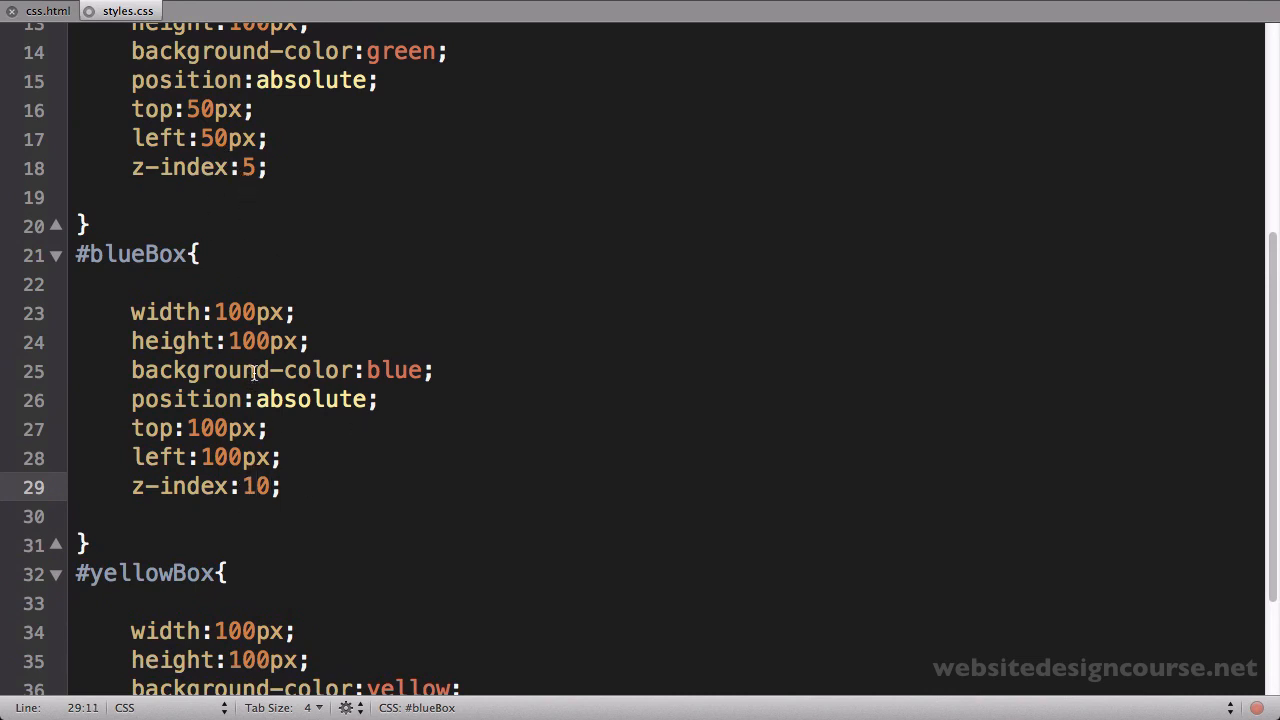
mouse_move(248, 440)
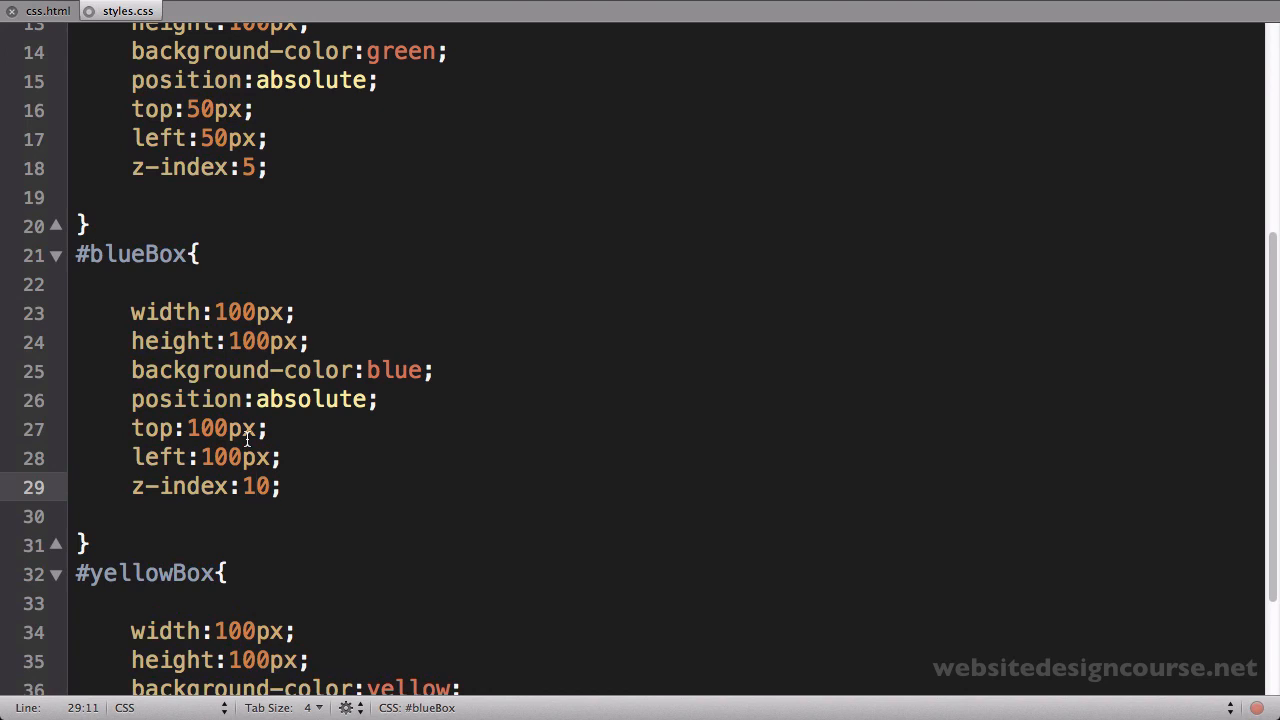